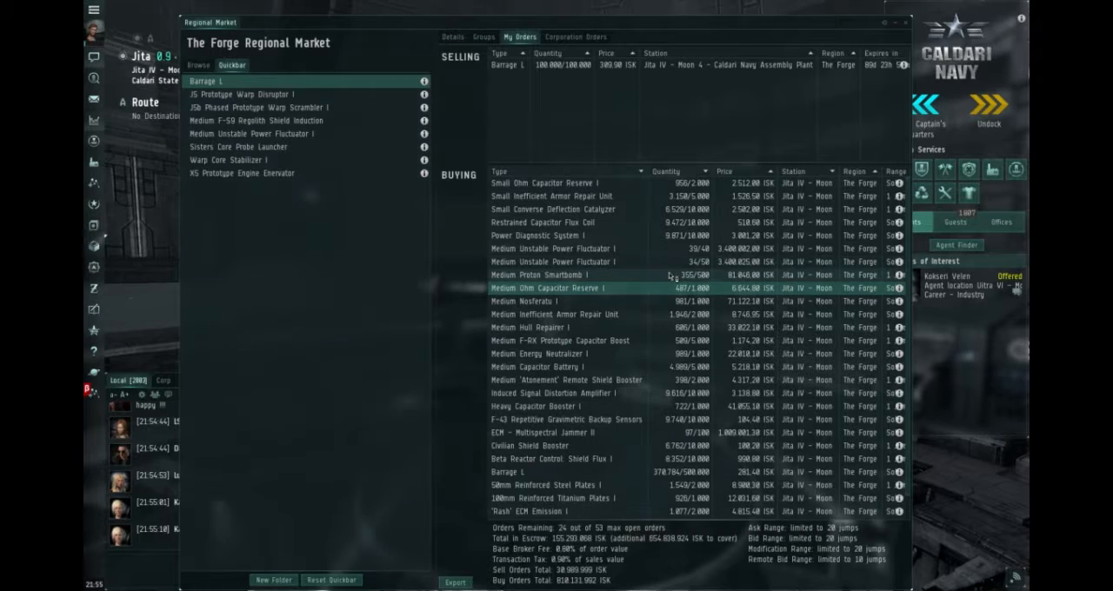
Show Barrage L's Forge market orders, with Jita sellers and buyers around 281–310 ISK
click(557, 275)
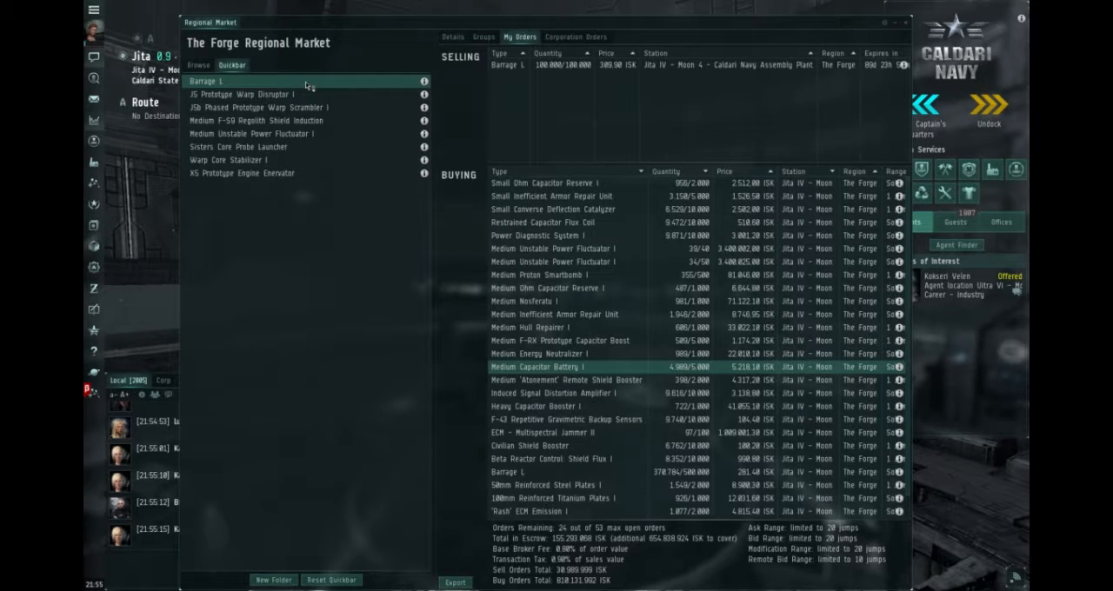
click(452, 37)
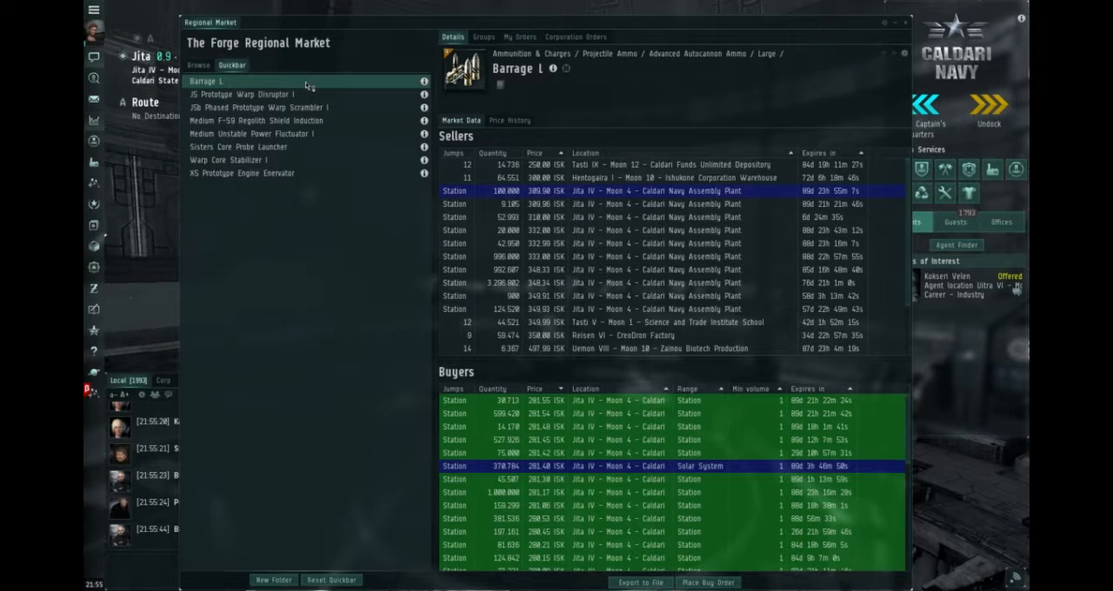
mouse_move(485, 230)
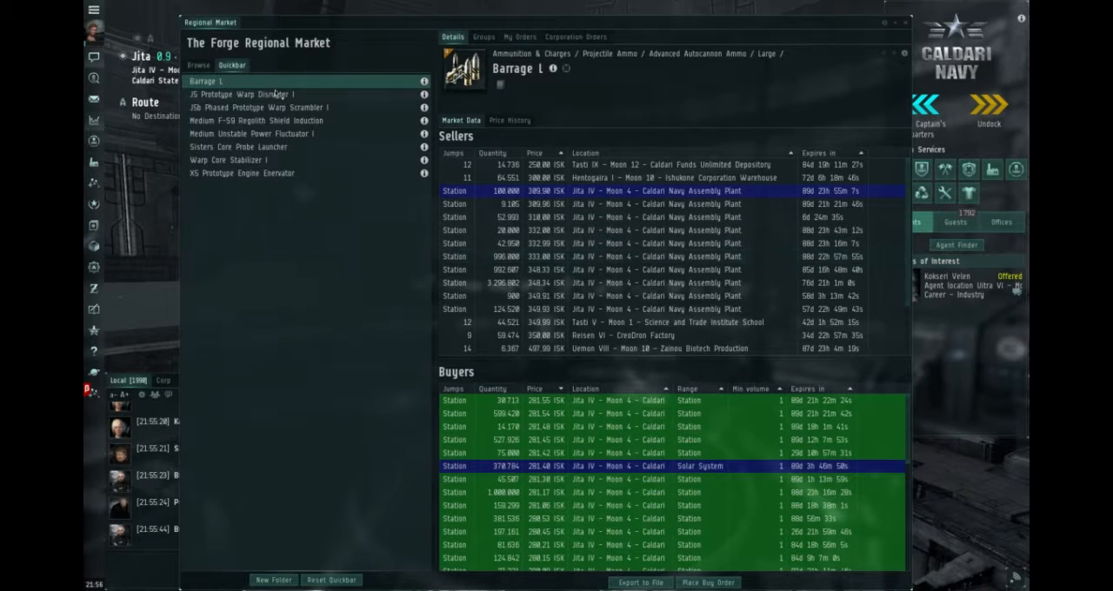
Compare J5 Warp Disruptor I and J5b Warp Scrambler I orders, ending on scrambler buyers near 87,018 ISK
click(248, 94)
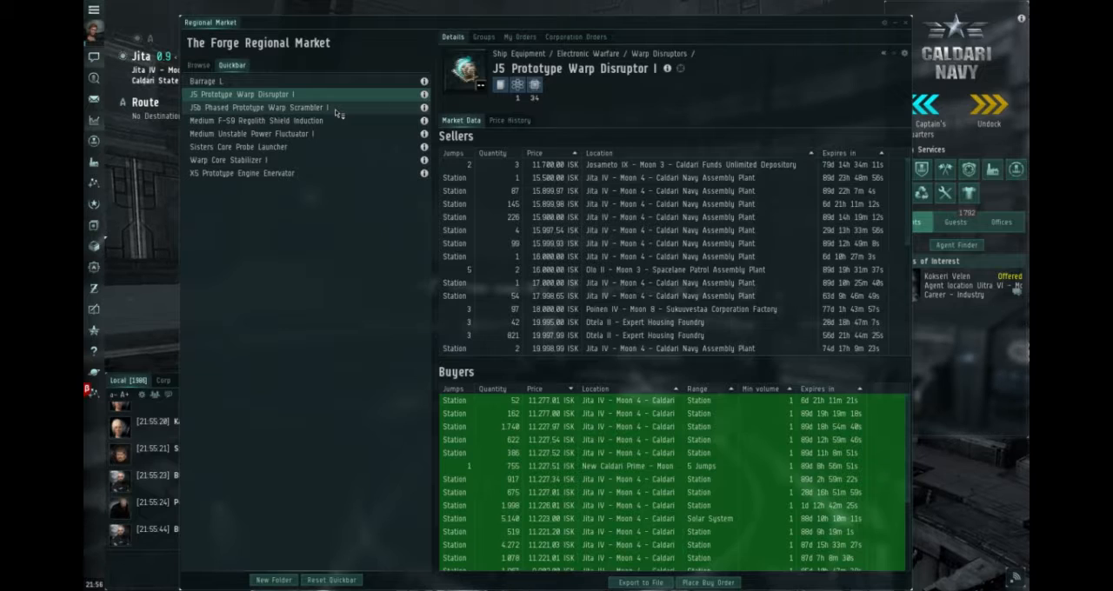
click(256, 107)
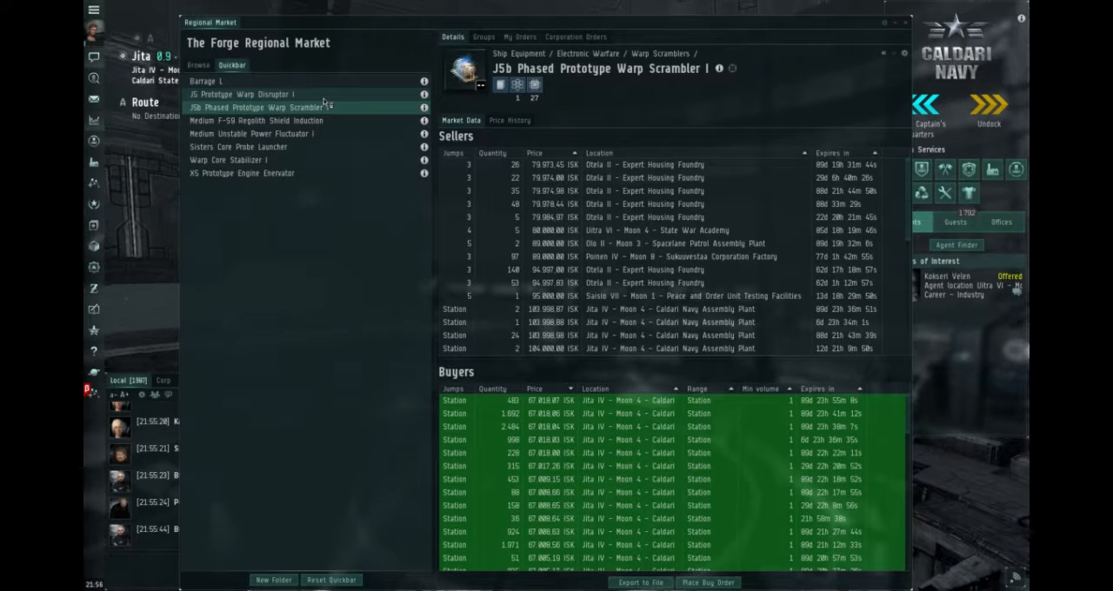
click(251, 94)
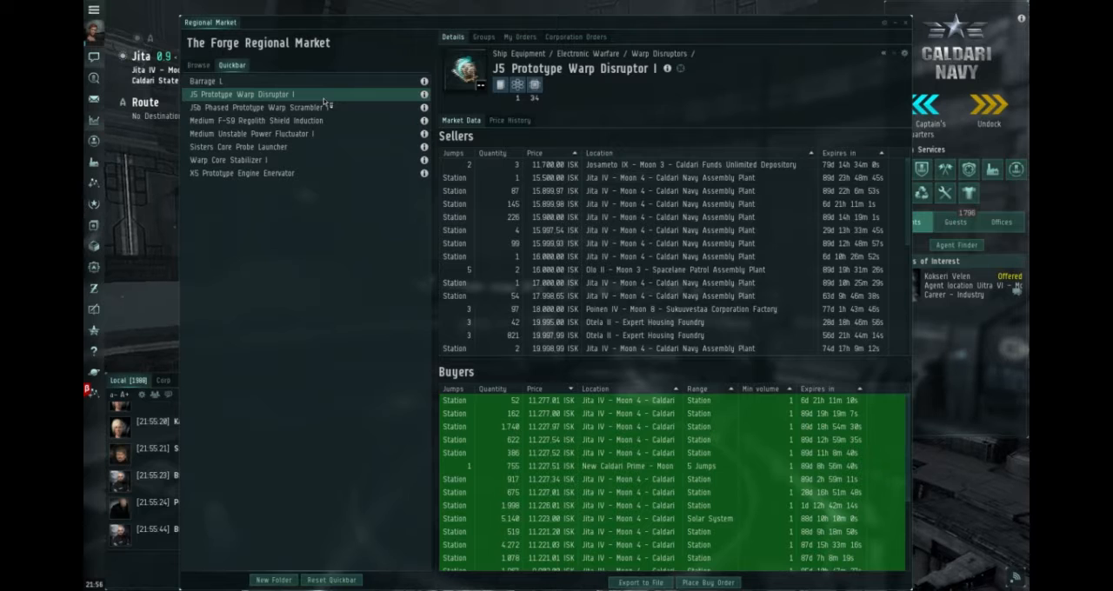
click(510, 120)
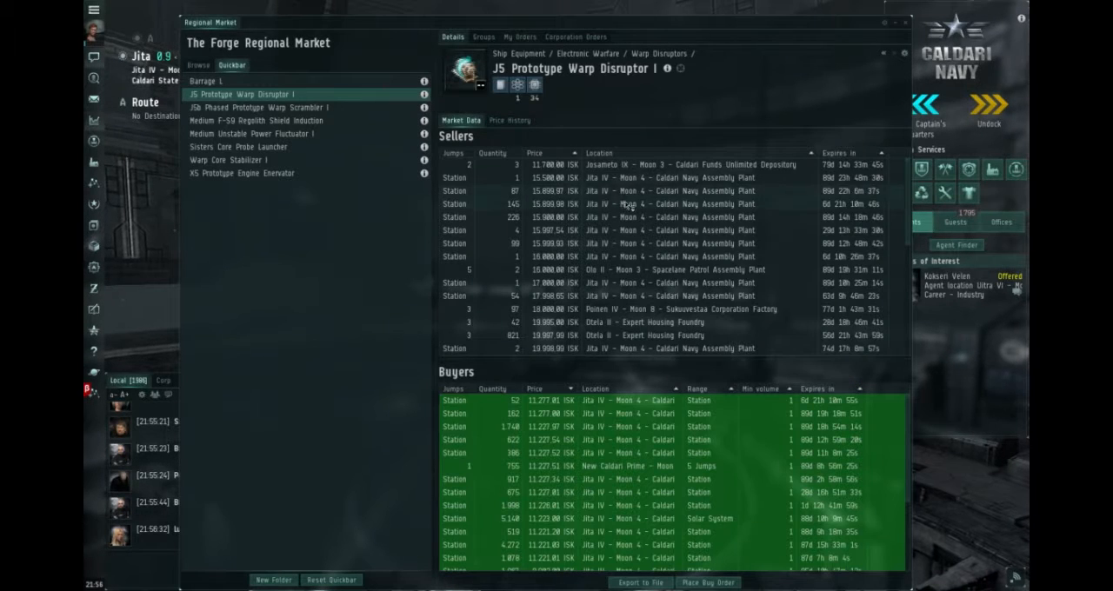
click(510, 120)
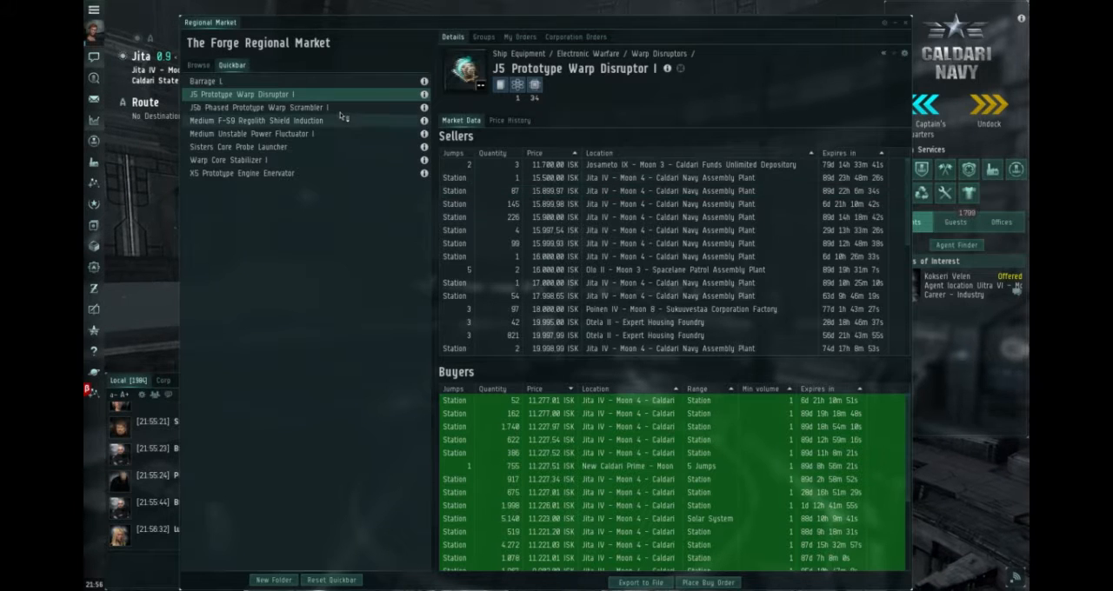
click(255, 107)
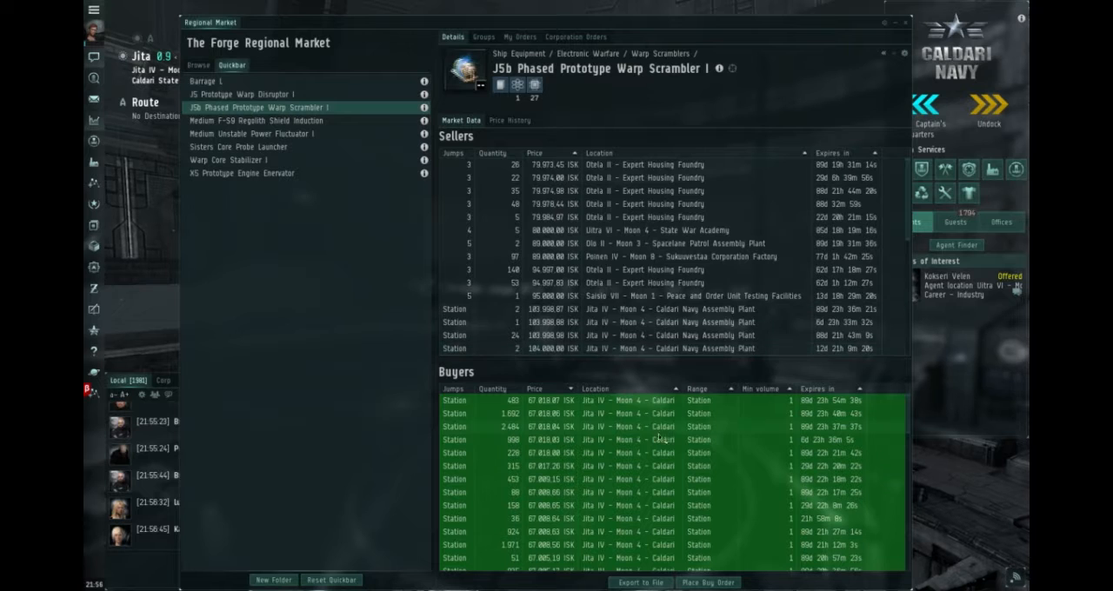
click(509, 120)
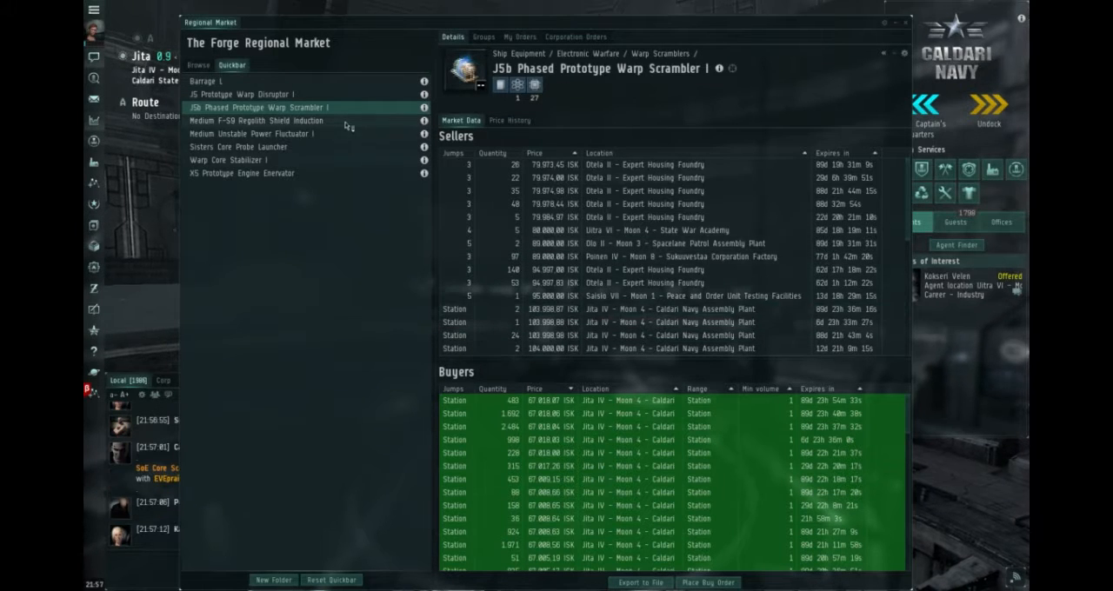
Show Medium F-S9 Regolith Shield Induction orders: Jita sellers near 3,499,999 ISK, buyers near 3,290,102 ISK
click(267, 120)
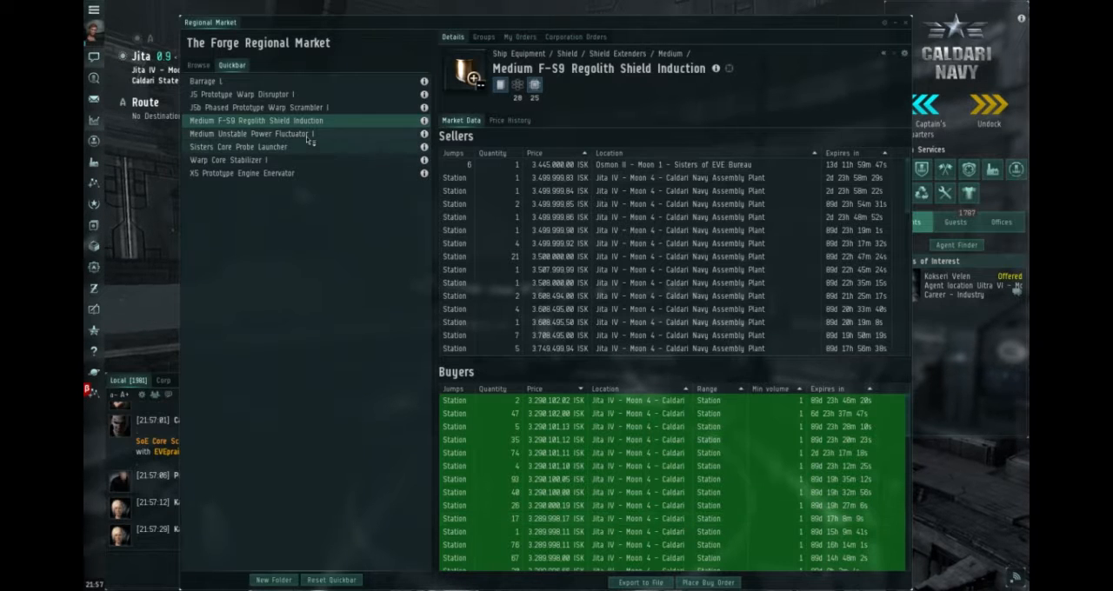
Show Medium Unstable Power Fluctuator I orders: Jita sellers near 4,199,984 ISK, buyers near 3,801,000 ISK
click(261, 133)
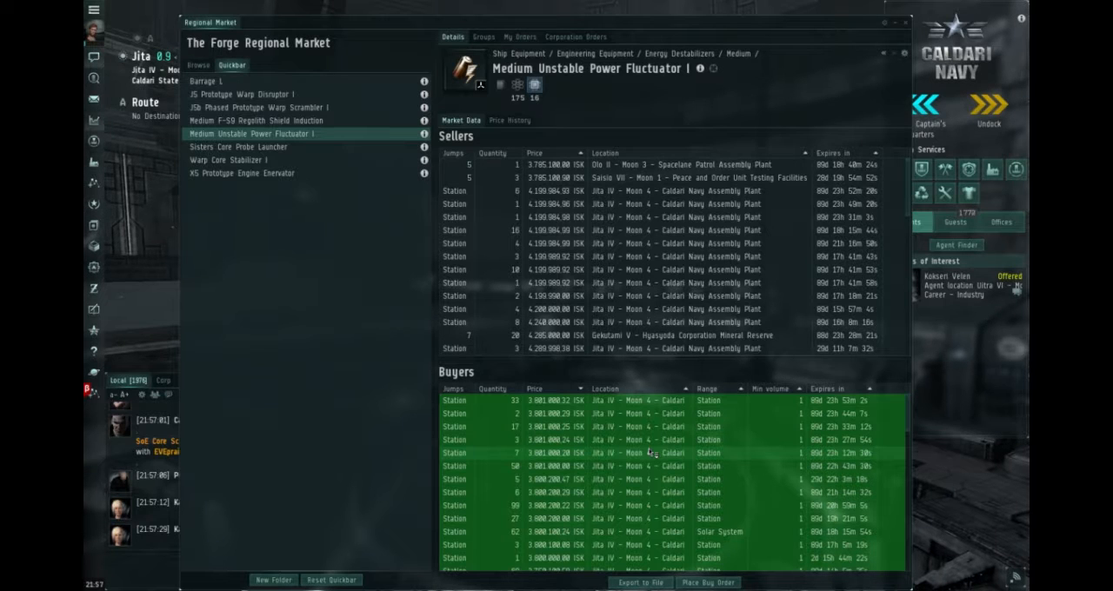
mouse_move(510, 120)
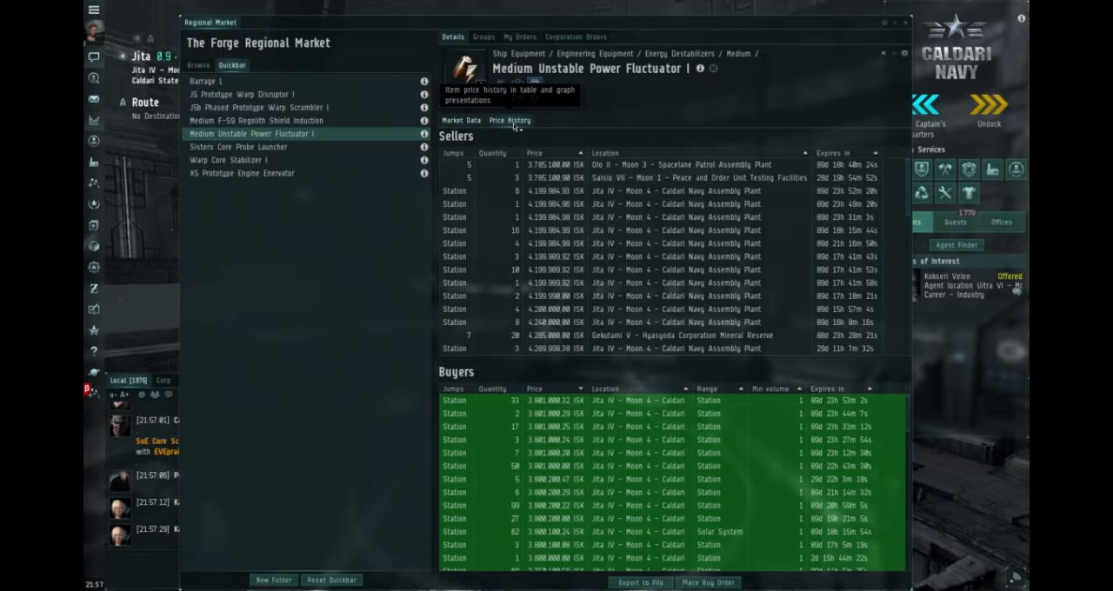
click(509, 120)
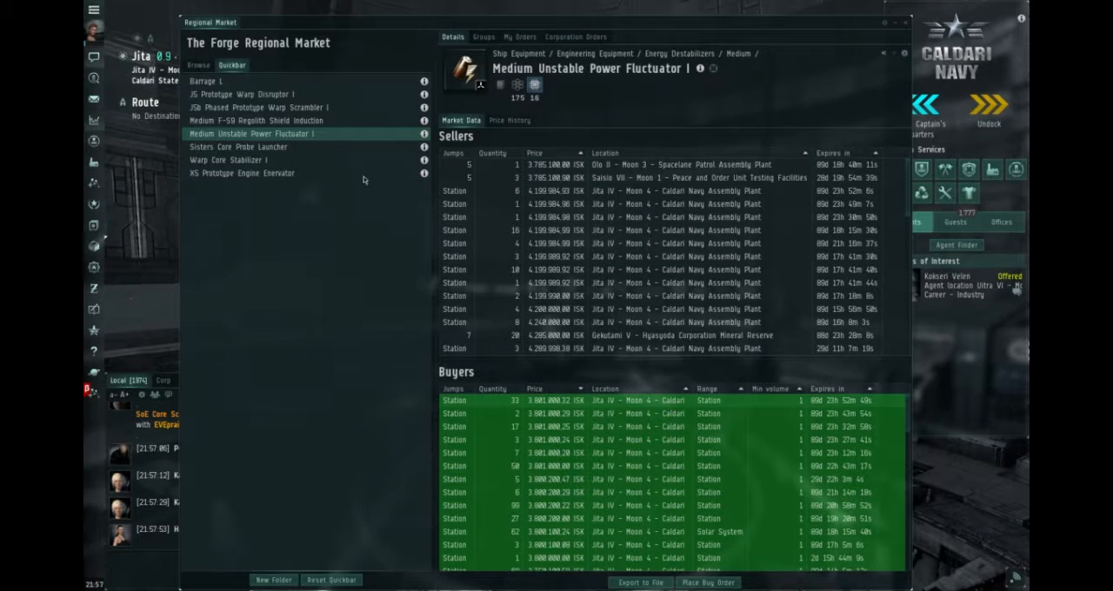
Show Sisters Core Probe Launcher orders and scroll through buyers around 42,500,020 ISK
click(236, 146)
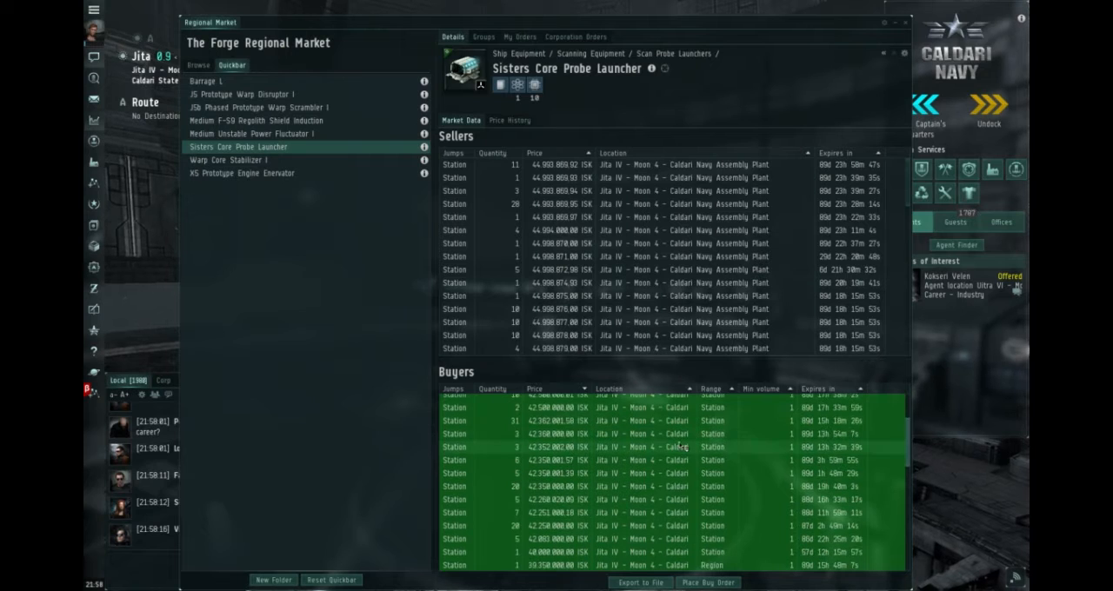
scroll(down, 3)
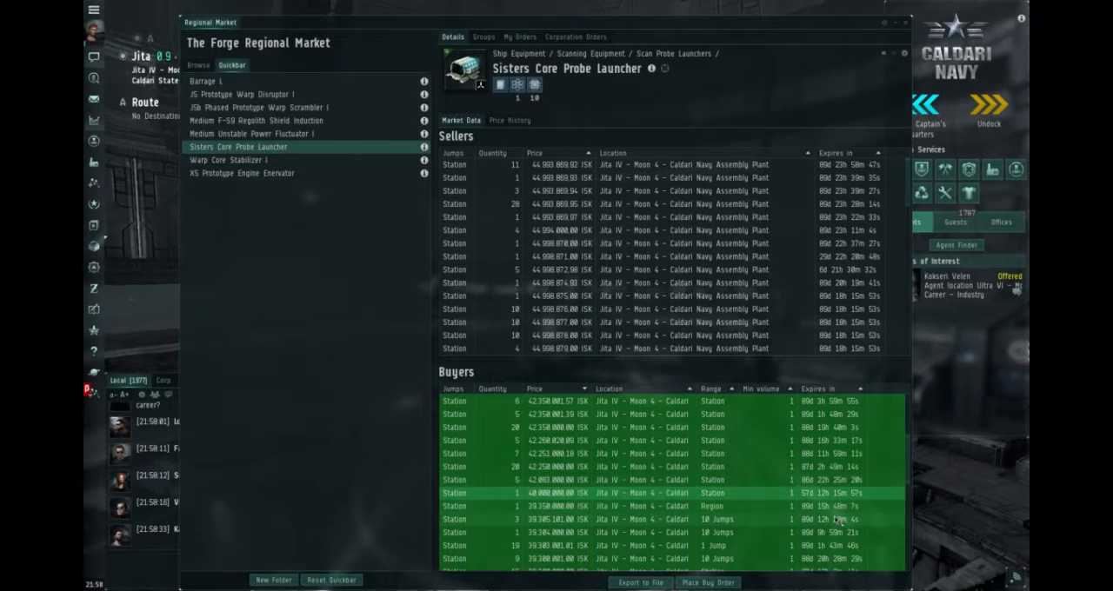
scroll(down, 3)
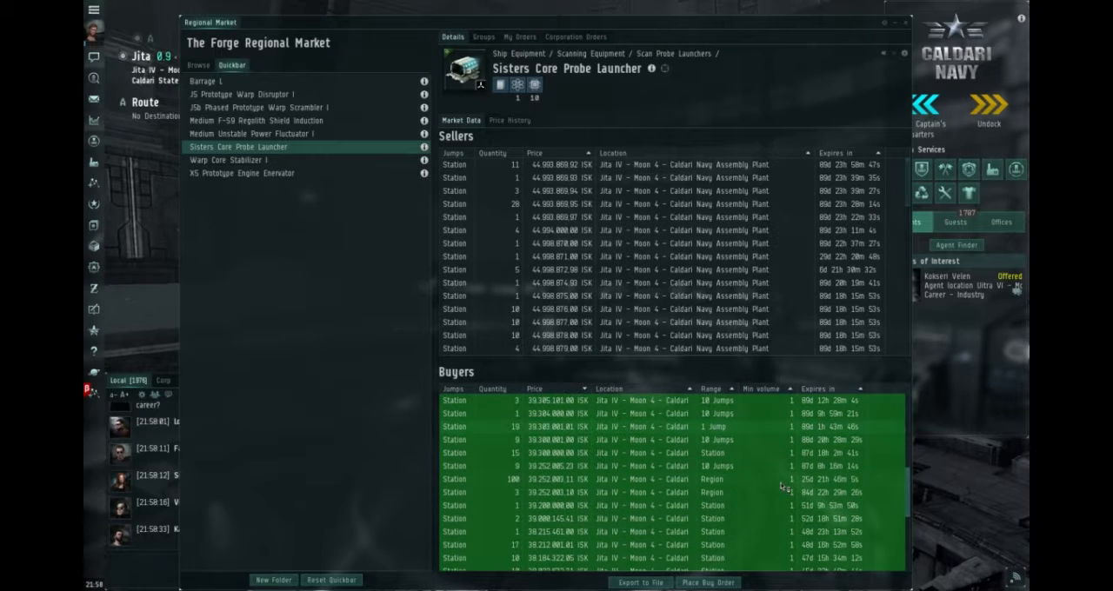
scroll(down, 3)
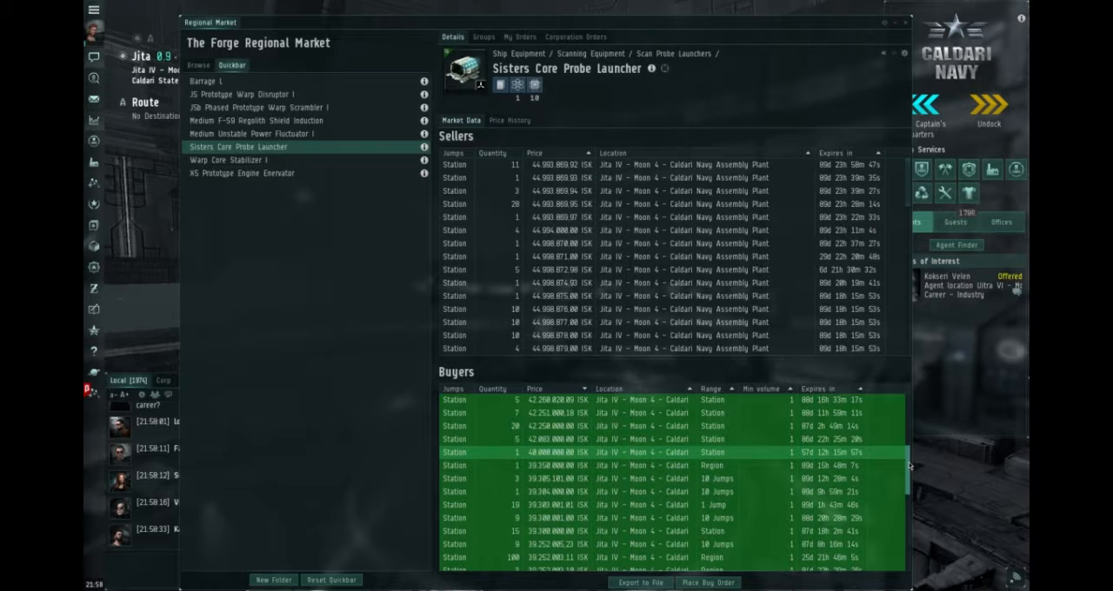
scroll(down, 3)
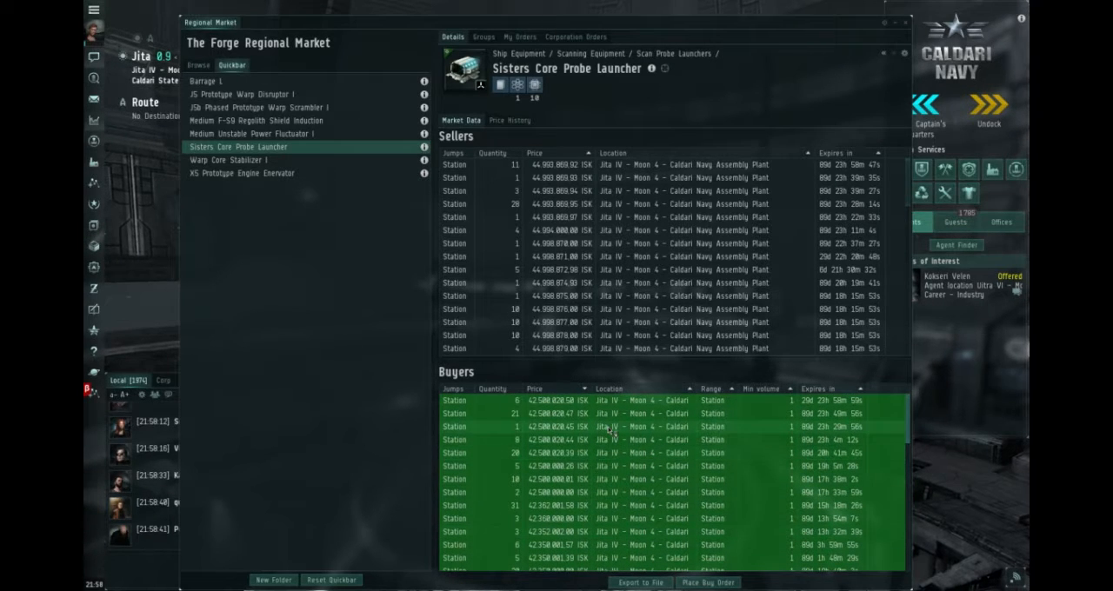
scroll(down, 3)
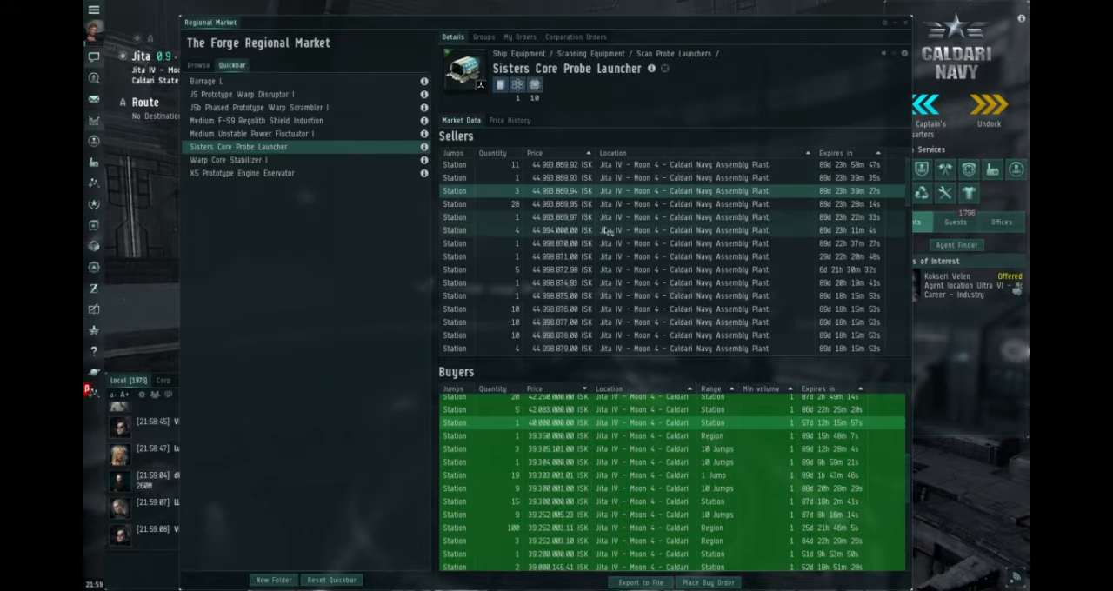
Show Warp Core Stabilizer I orders: Jita sellers near 29,898 ISK, buyers near 25,750 ISK
click(229, 160)
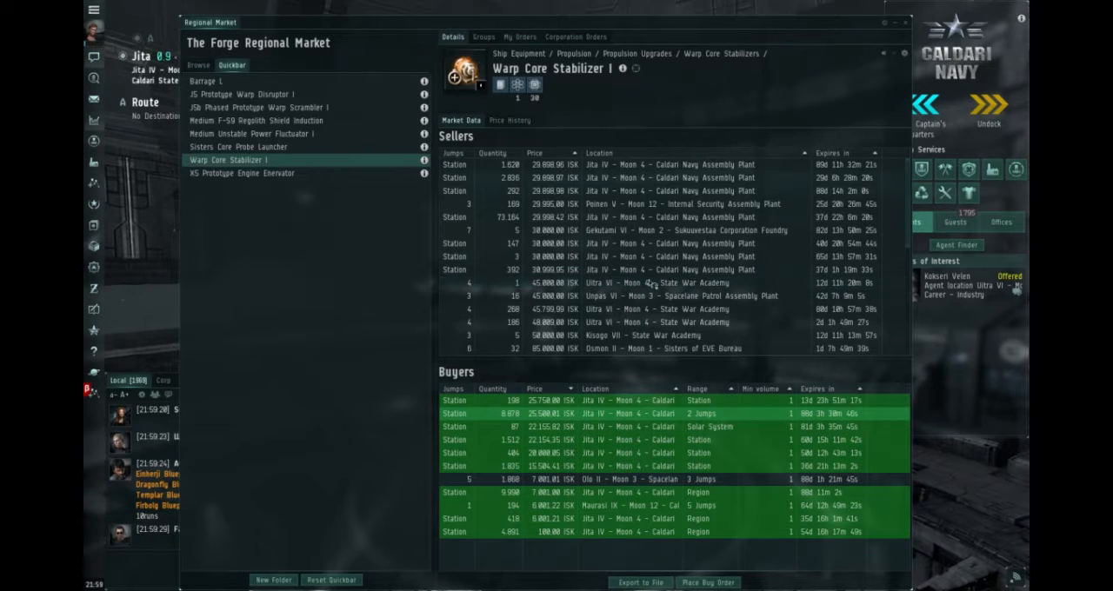
mouse_move(617, 378)
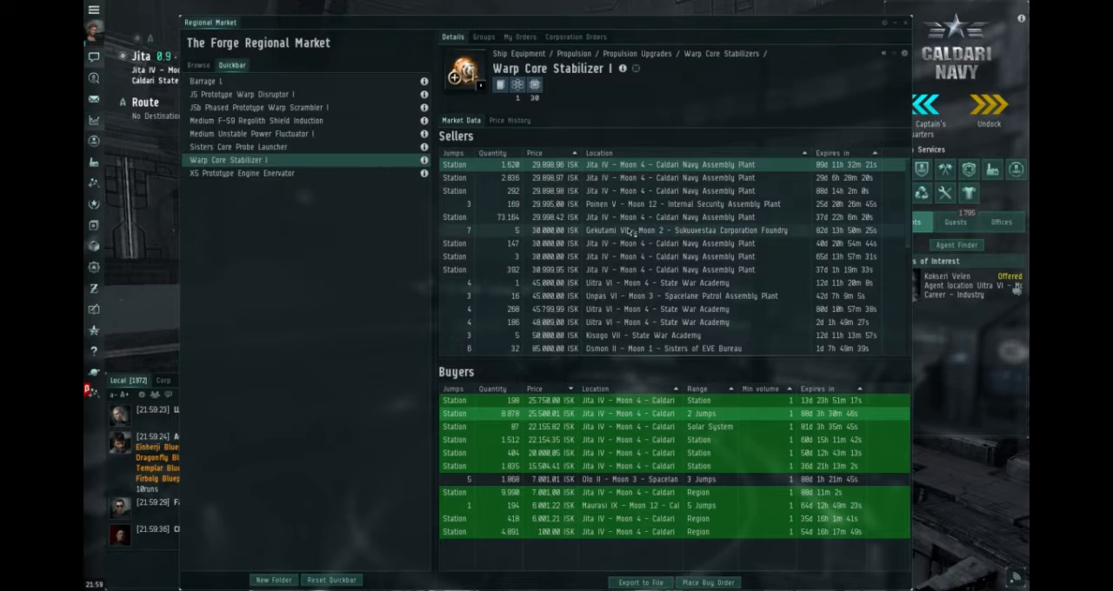
Check Warp Core Stabilizer I's price history near 30K ISK, then return to its order lists
click(510, 120)
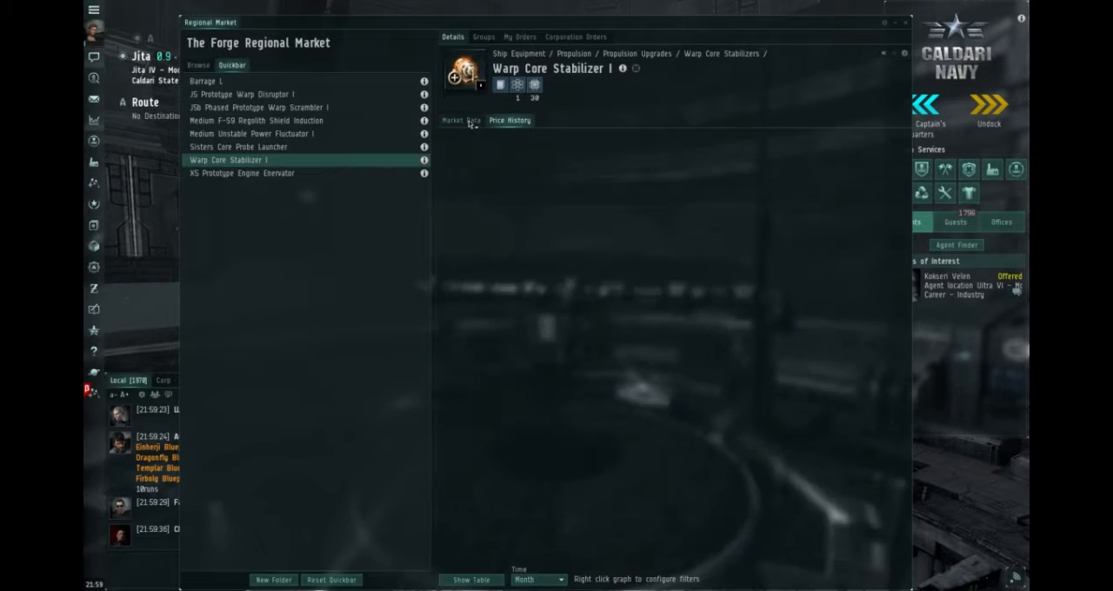
click(510, 120)
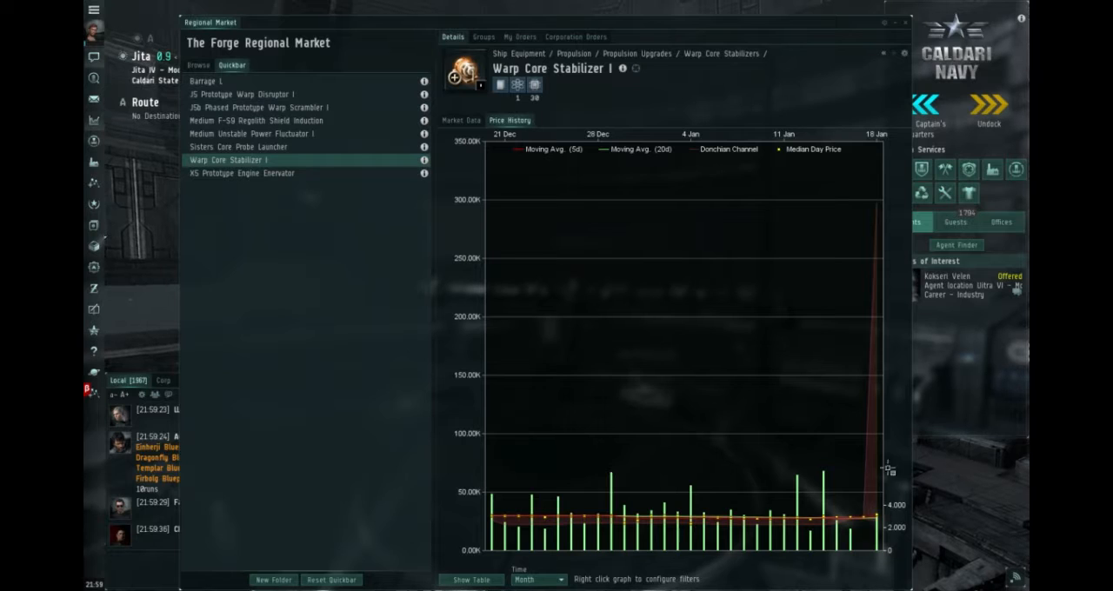
click(460, 120)
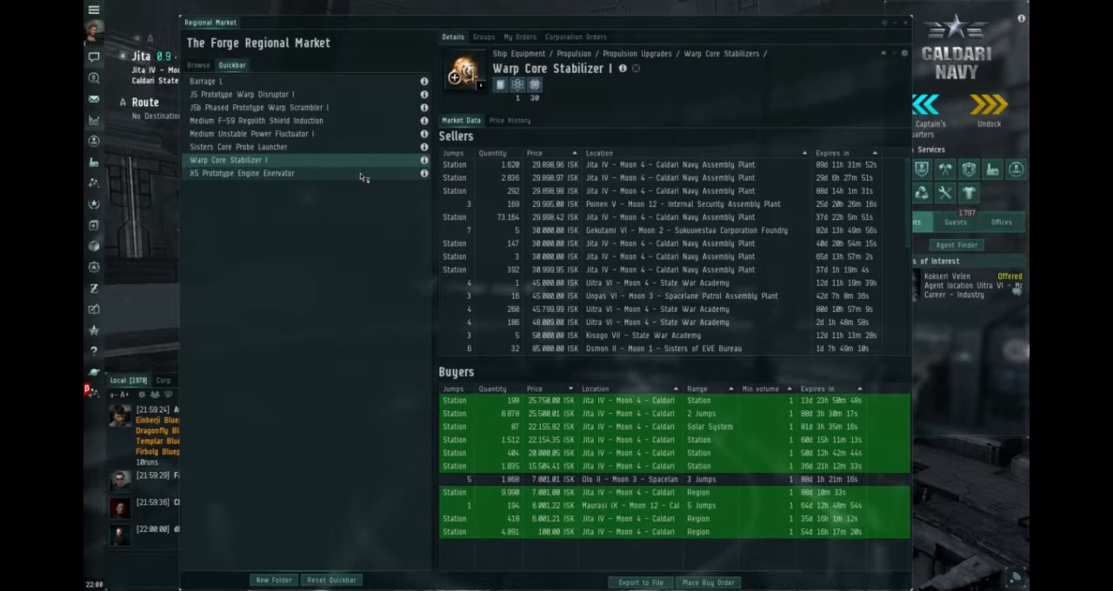
Show XS Prototype Engine Enervator orders near 200,000 ISK, check its price history, then return
click(241, 173)
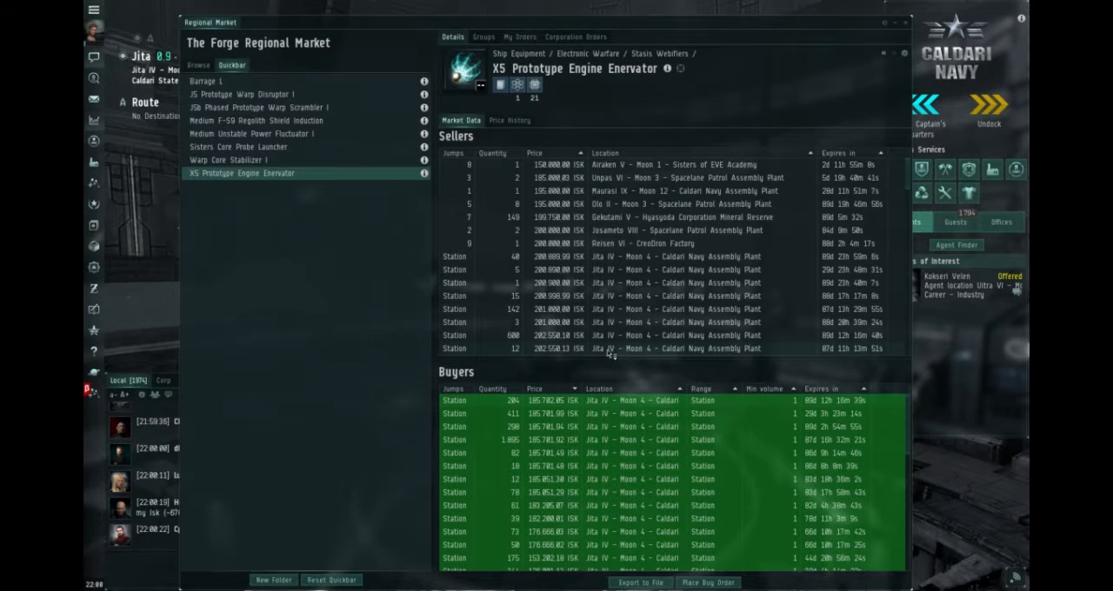
click(509, 120)
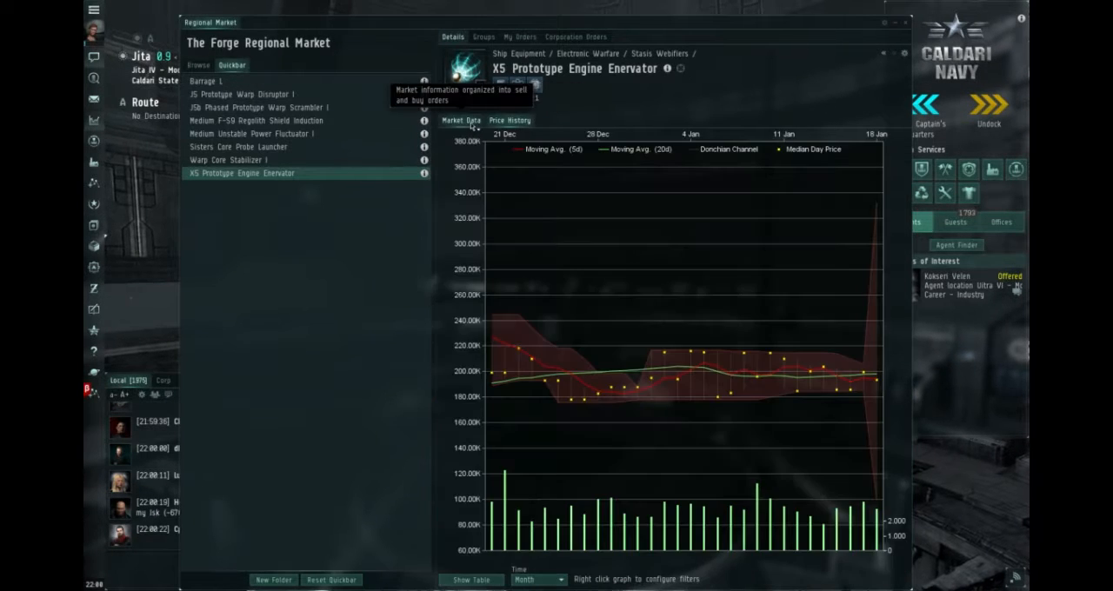
click(462, 120)
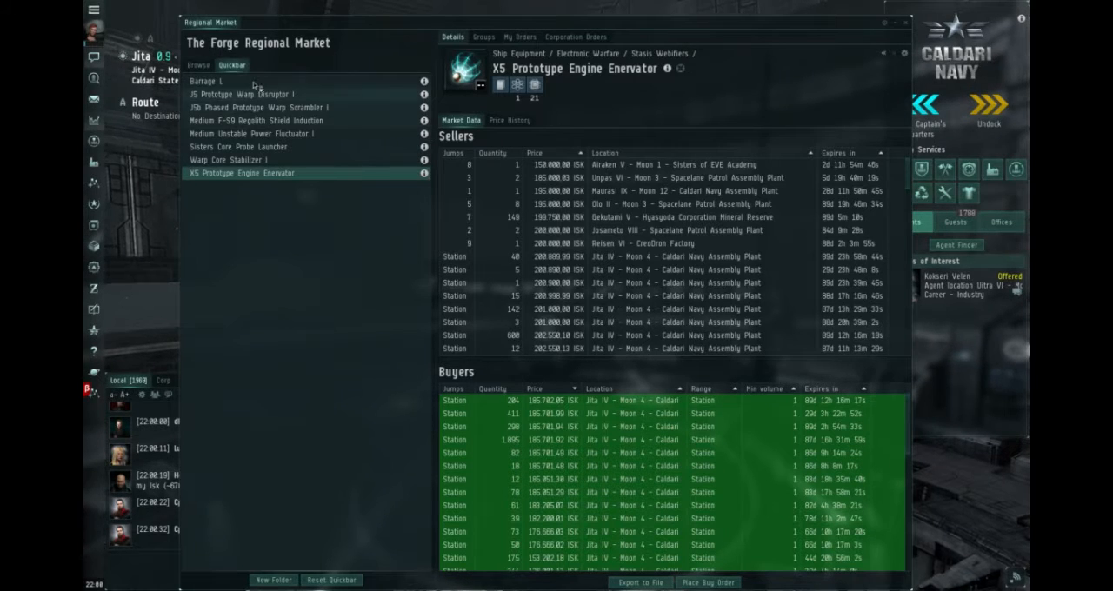
mouse_move(198, 65)
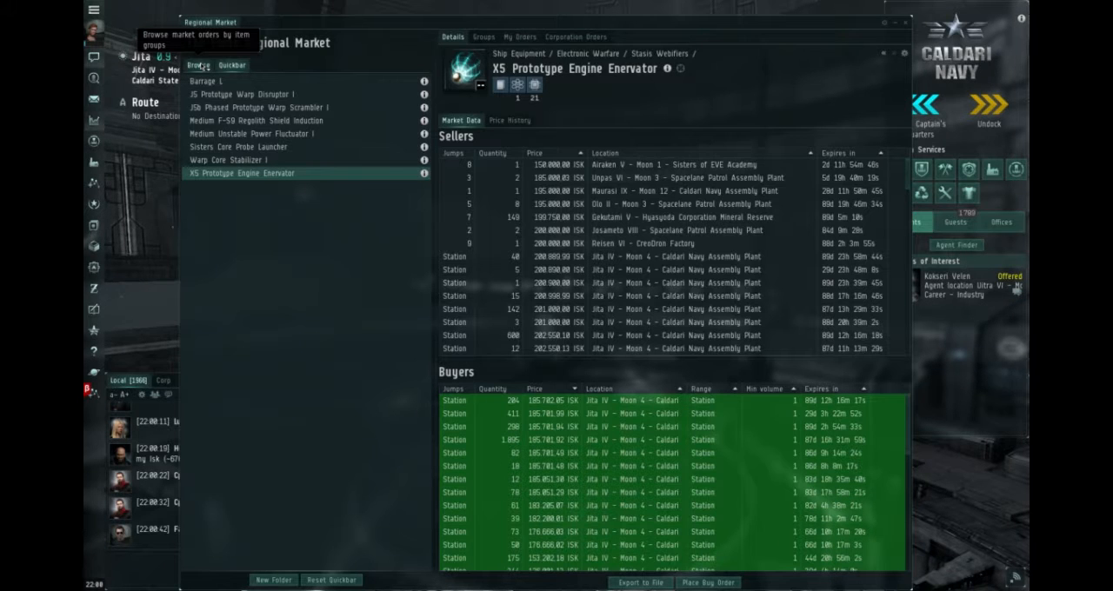
Review the character's own market orders, then show Personal Assets grouped by station
text(warp core stab)
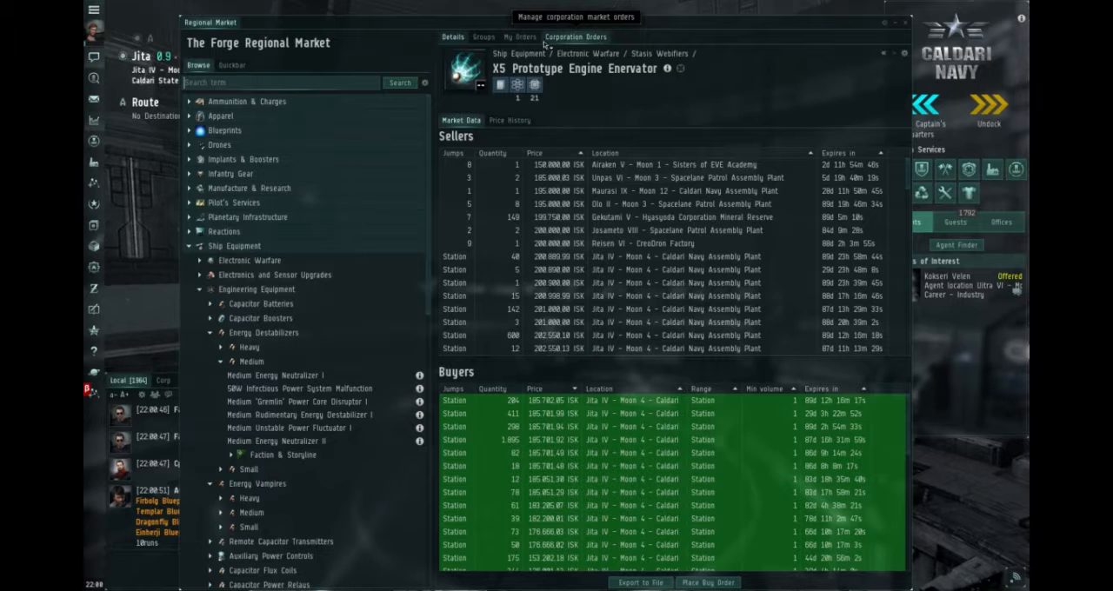
click(519, 37)
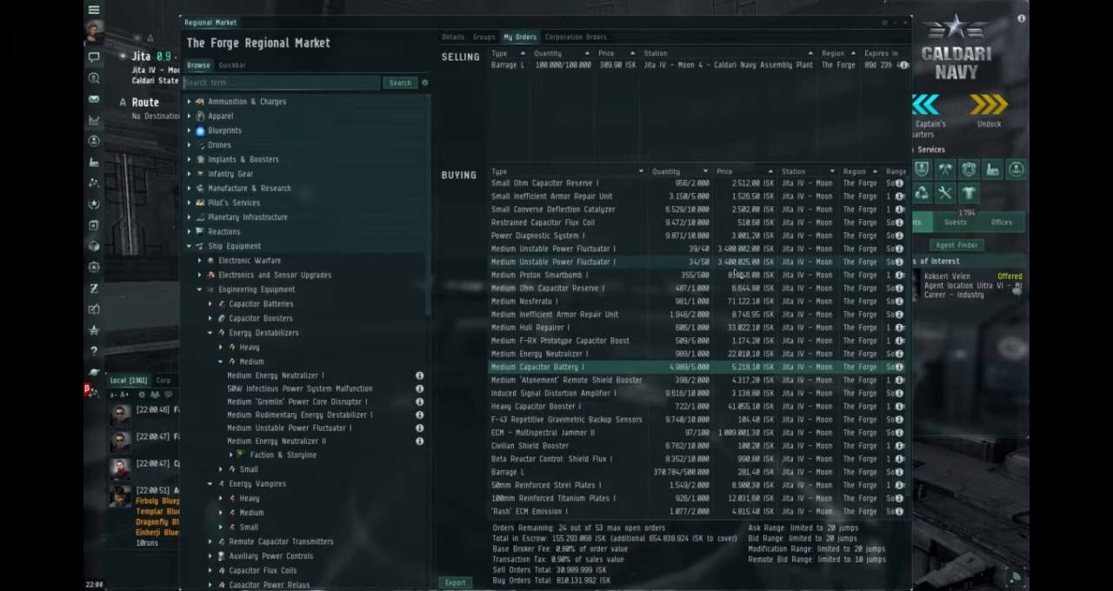
click(556, 248)
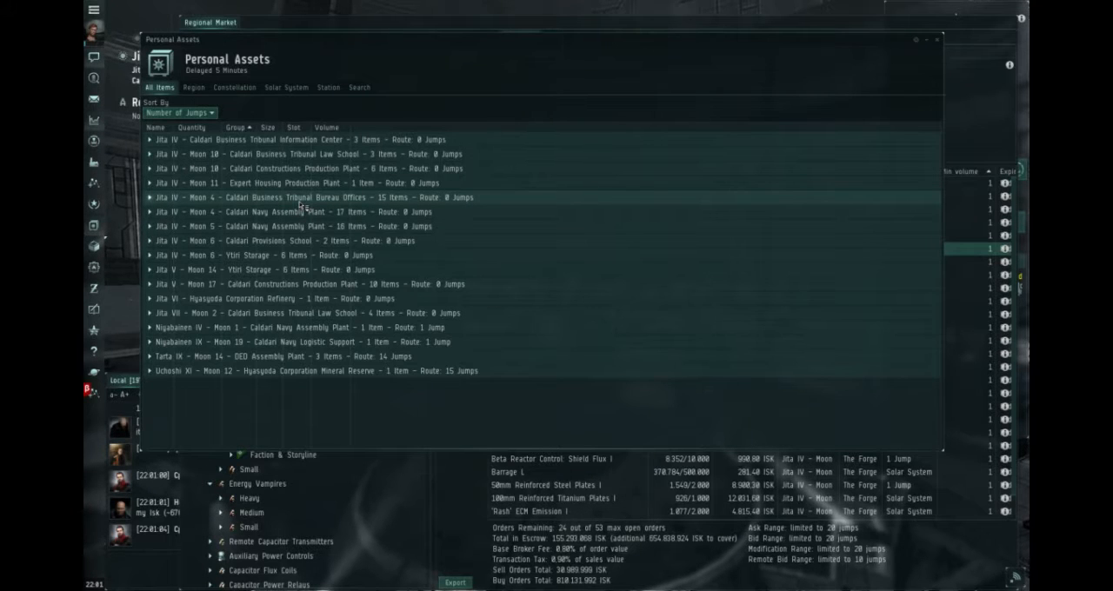
View market details for the Bureau Offices' Medium Unstable Power Fluctuator I, then collapse that station
click(151, 212)
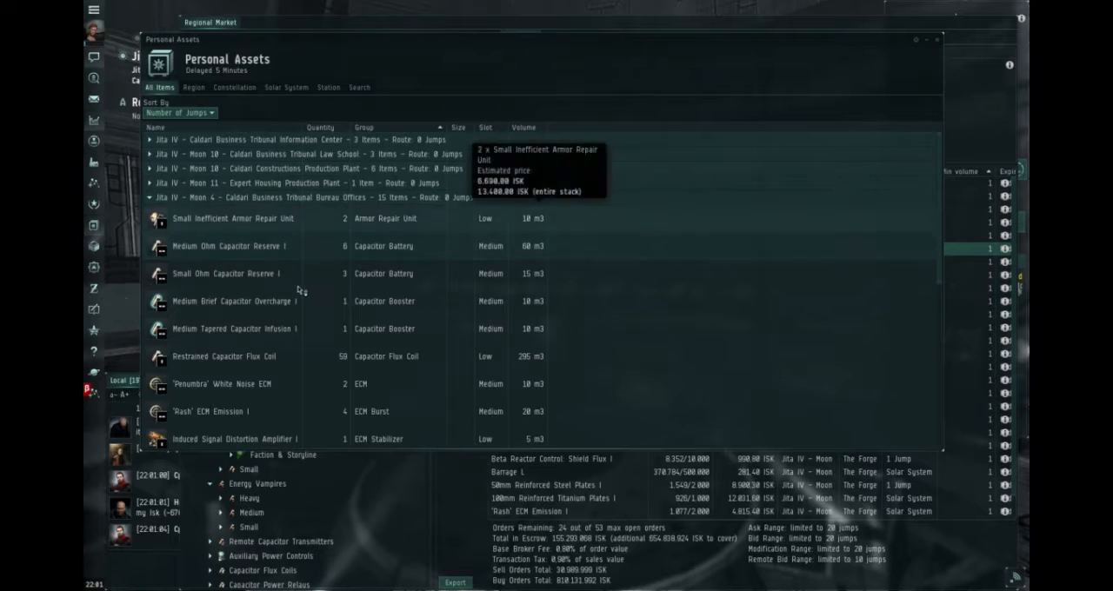
scroll(down, 3)
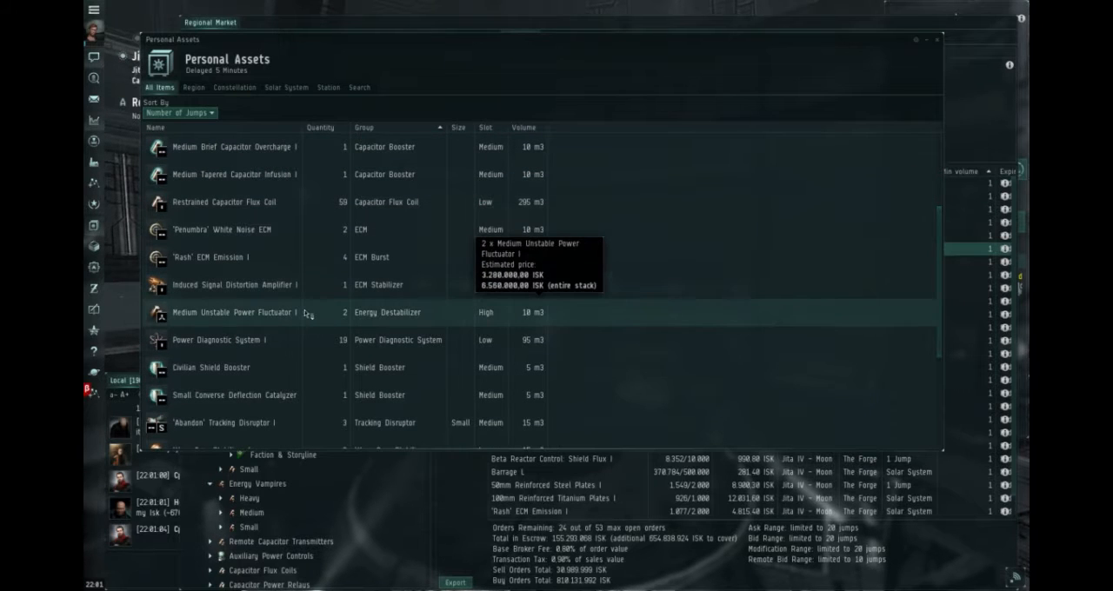
right_click(252, 312)
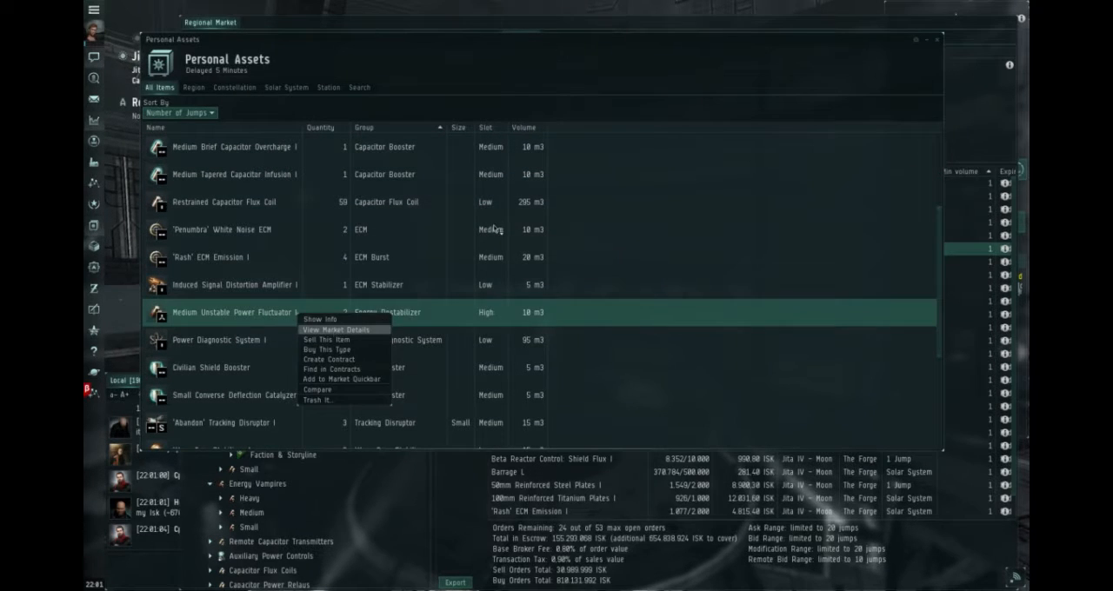
click(334, 329)
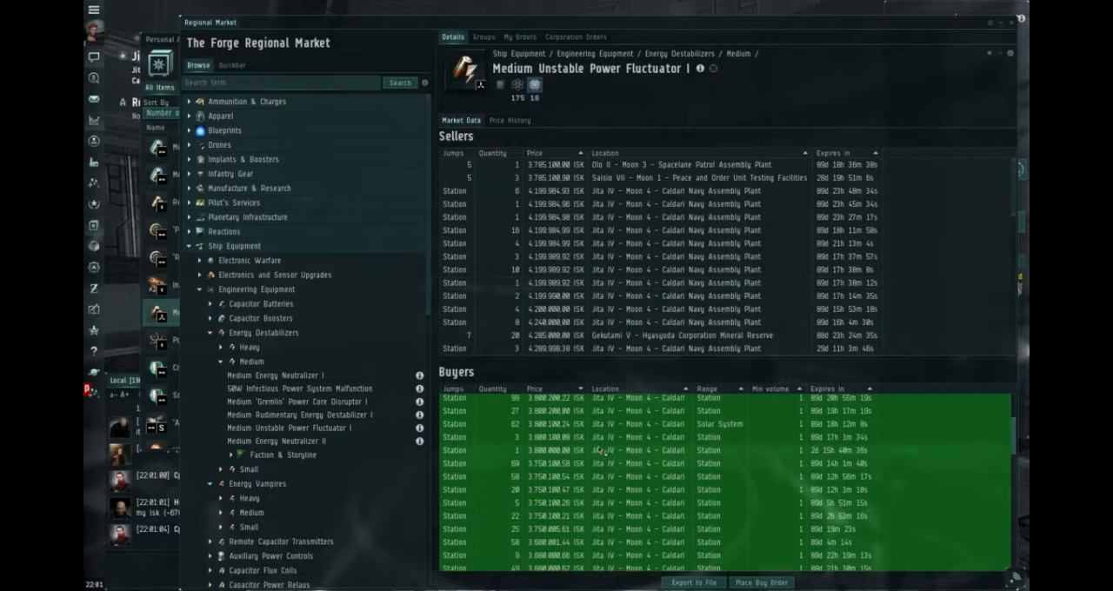
scroll(down, 3)
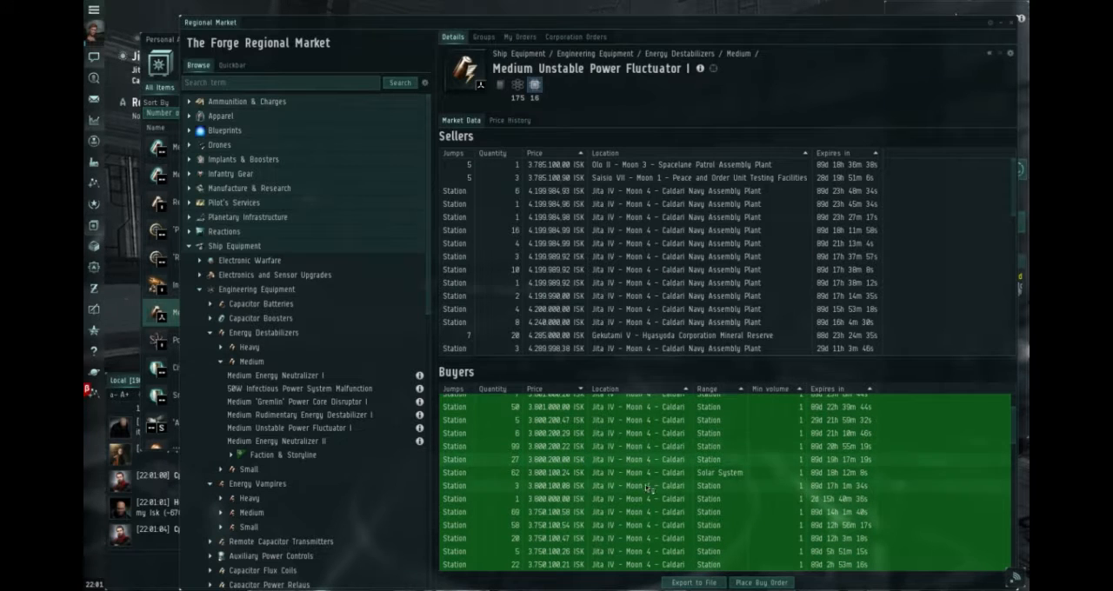
scroll(down, 3)
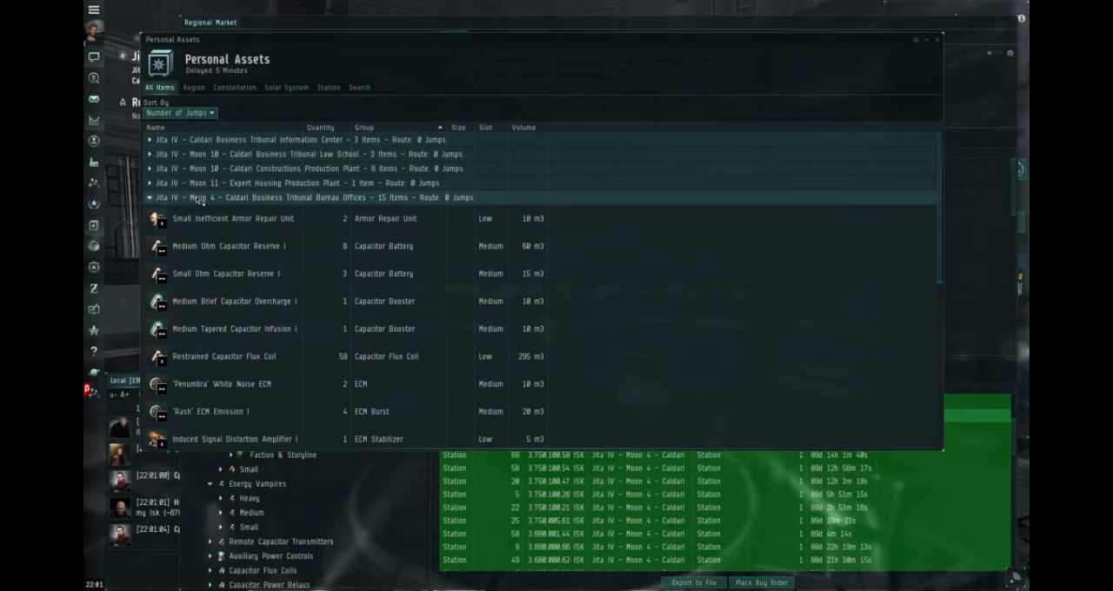
click(155, 198)
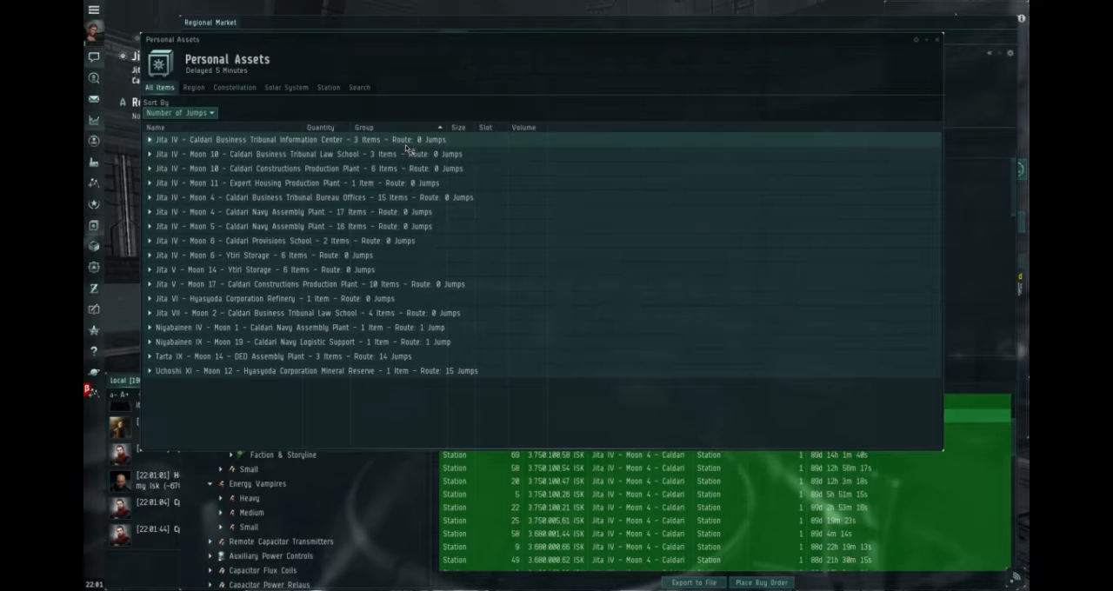
mouse_move(376, 226)
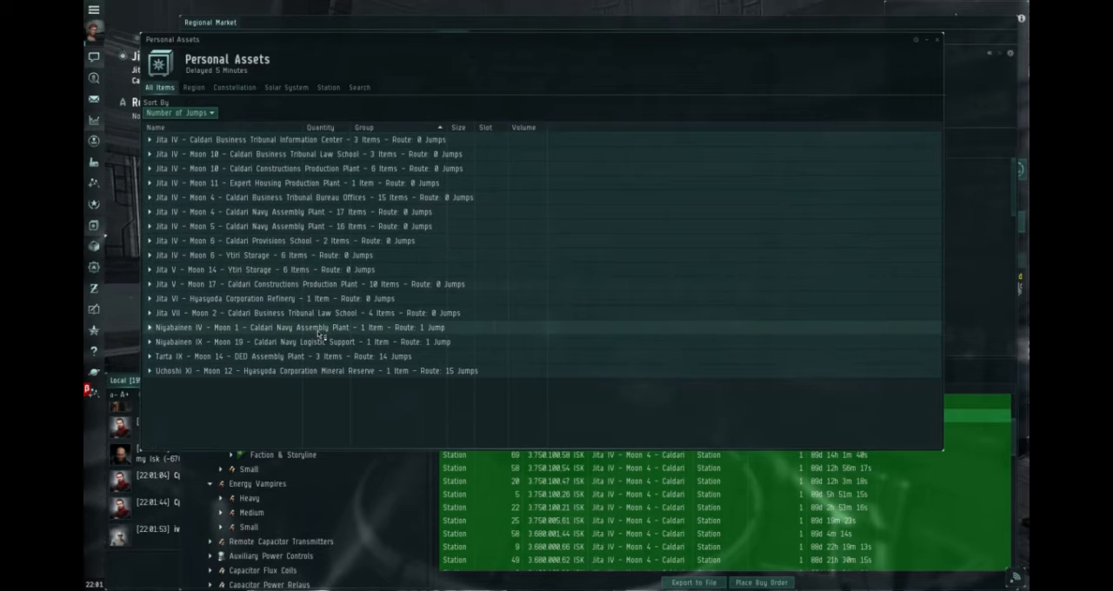
Show the wallet's buy and sell orders beside the Iteron Mark V's 27-item cargo hold
click(149, 312)
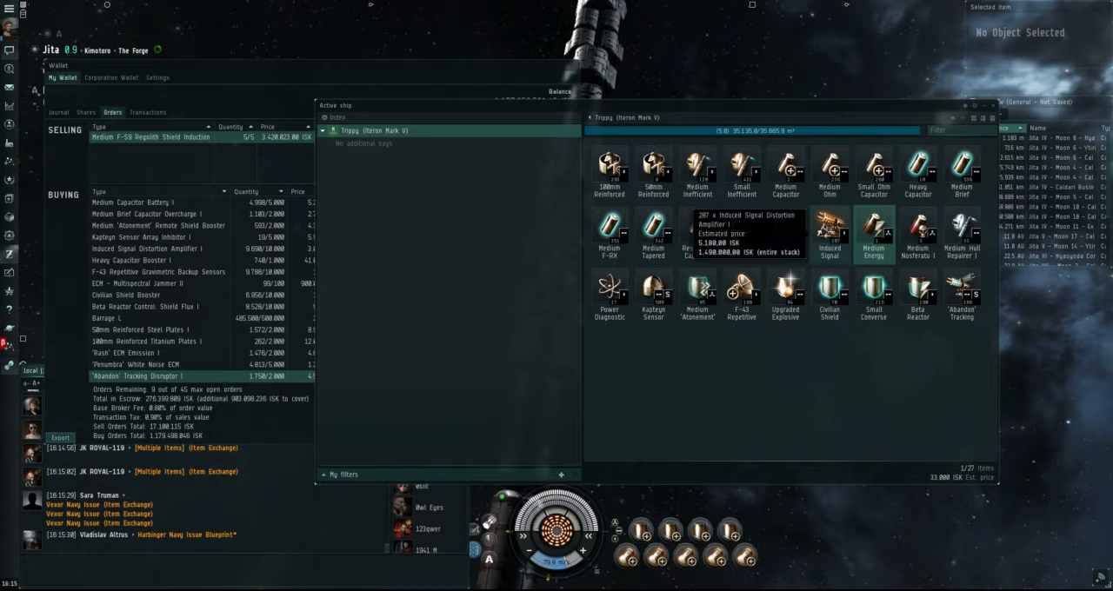
Move the cargo modules into the station item hangar and search the market for 'warp dis'
click(829, 235)
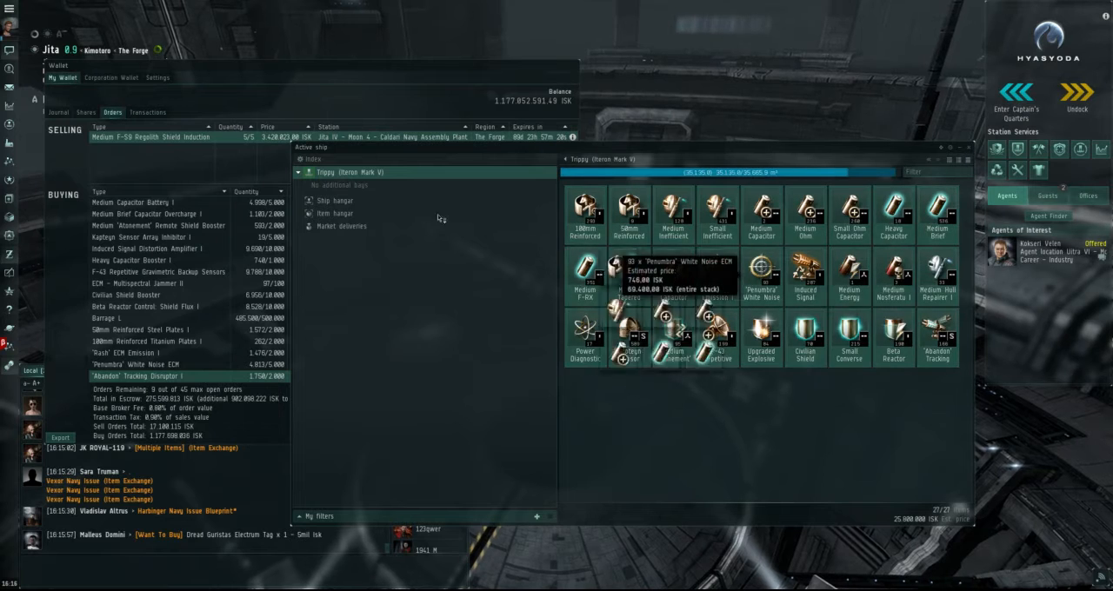
click(336, 213)
text(warp dis)
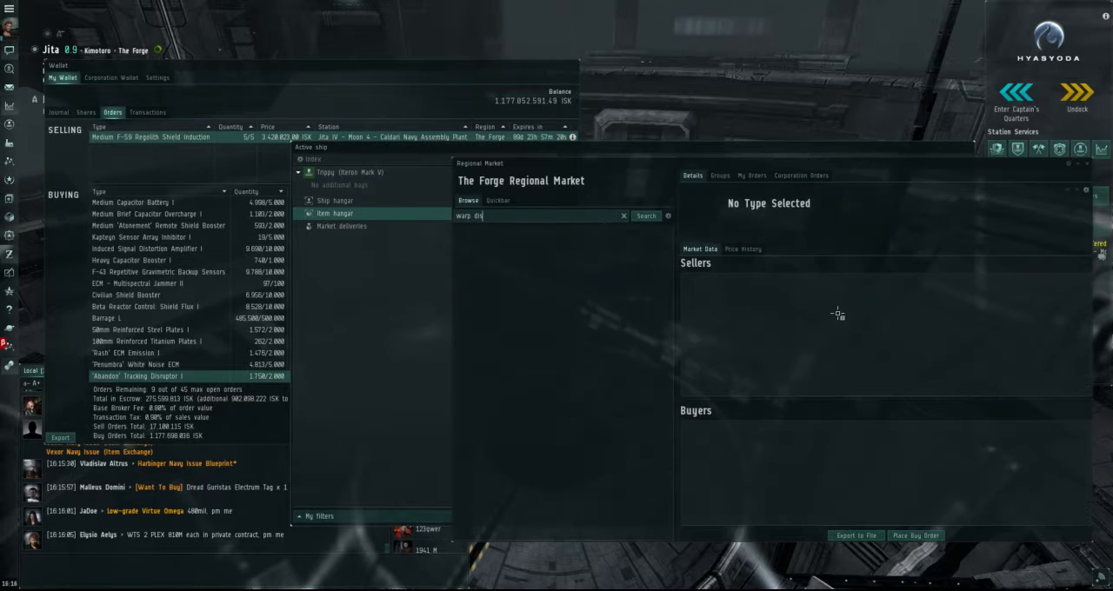
click(646, 215)
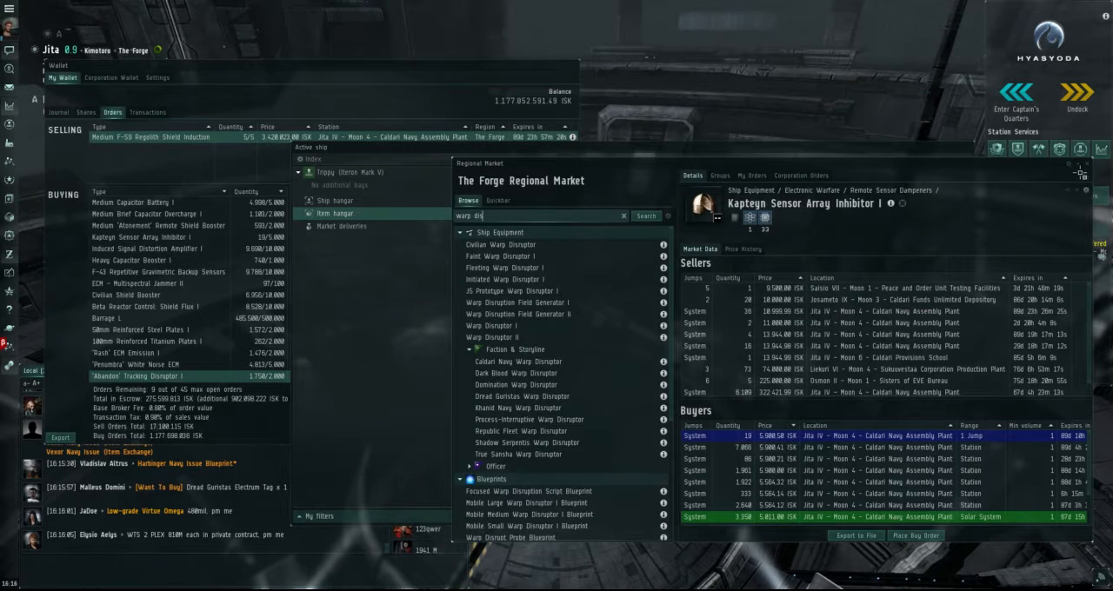
right_click(587, 395)
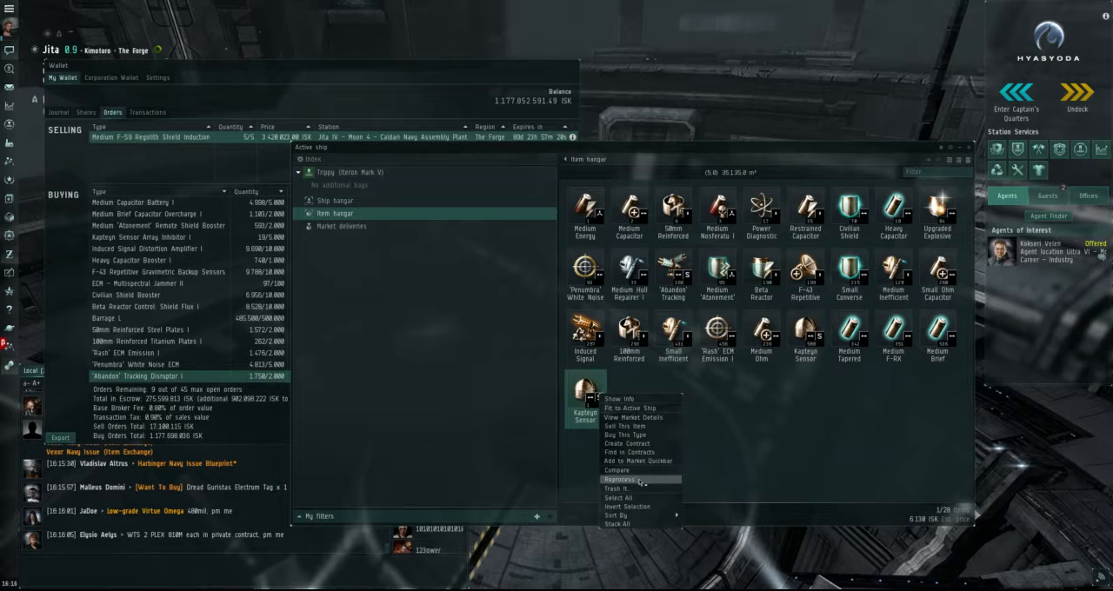
Reprocess the item hangar's modules into minerals and close the open windows
click(617, 479)
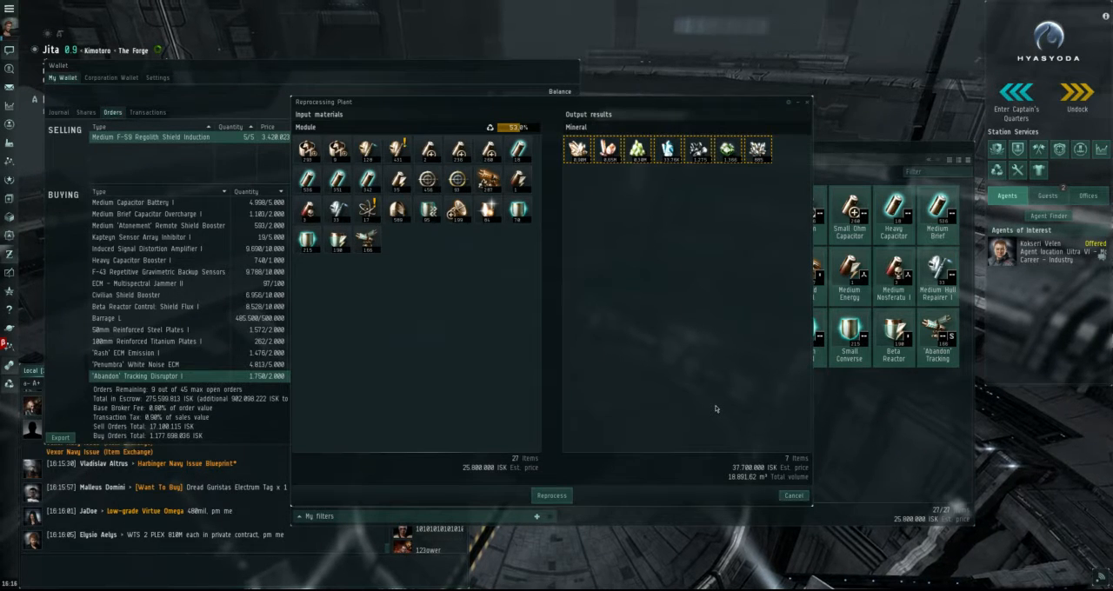
mouse_move(585, 489)
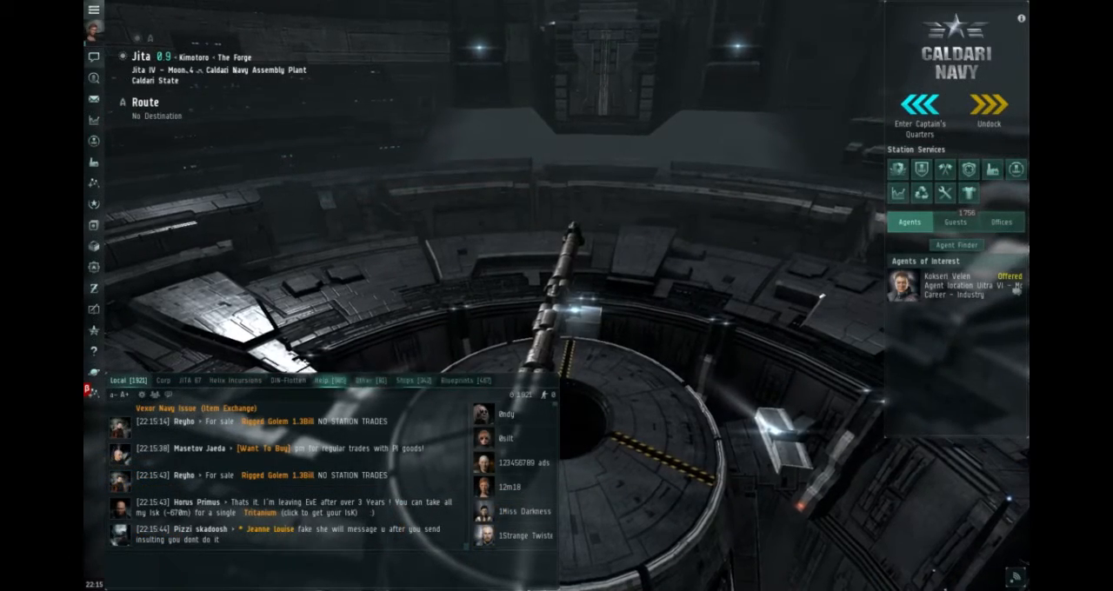
click(90, 29)
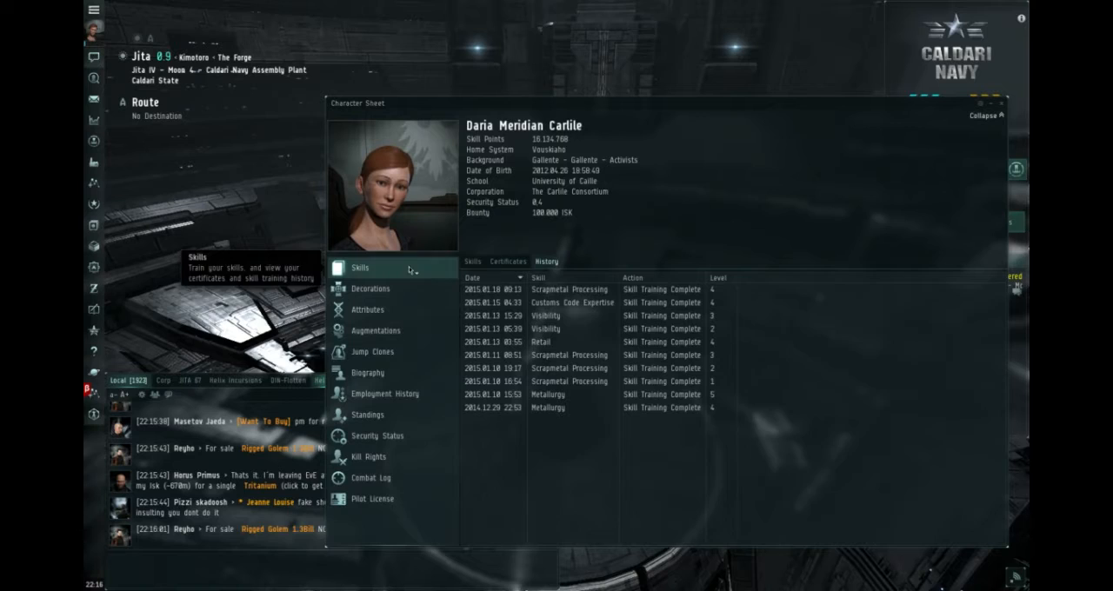
mouse_move(644, 122)
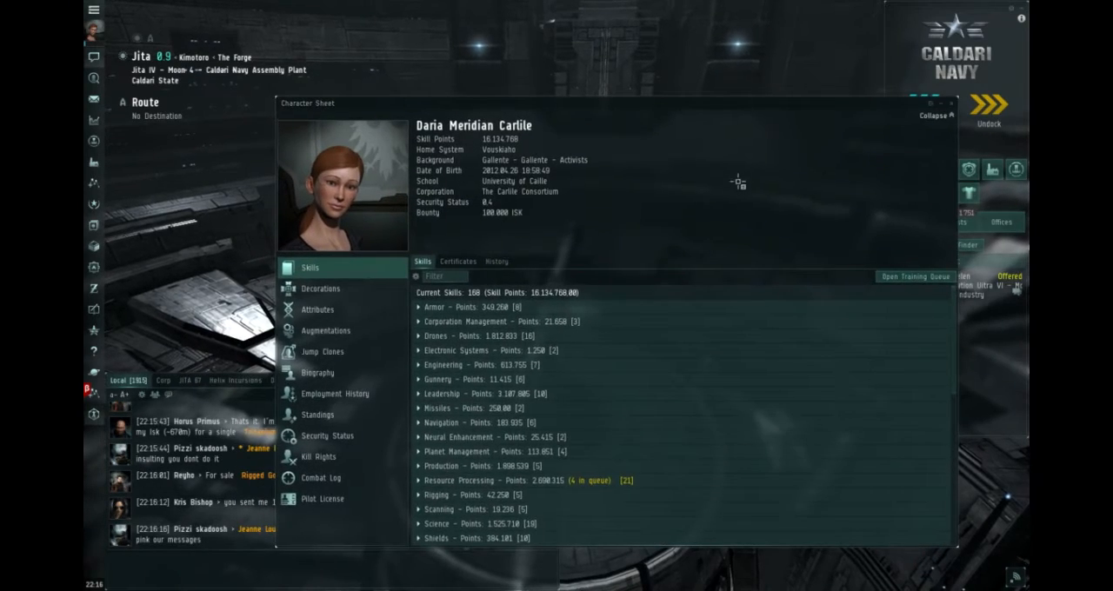
Reposition the Character Sheet and scroll through the Trade skill group
drag(309, 104, 361, 76)
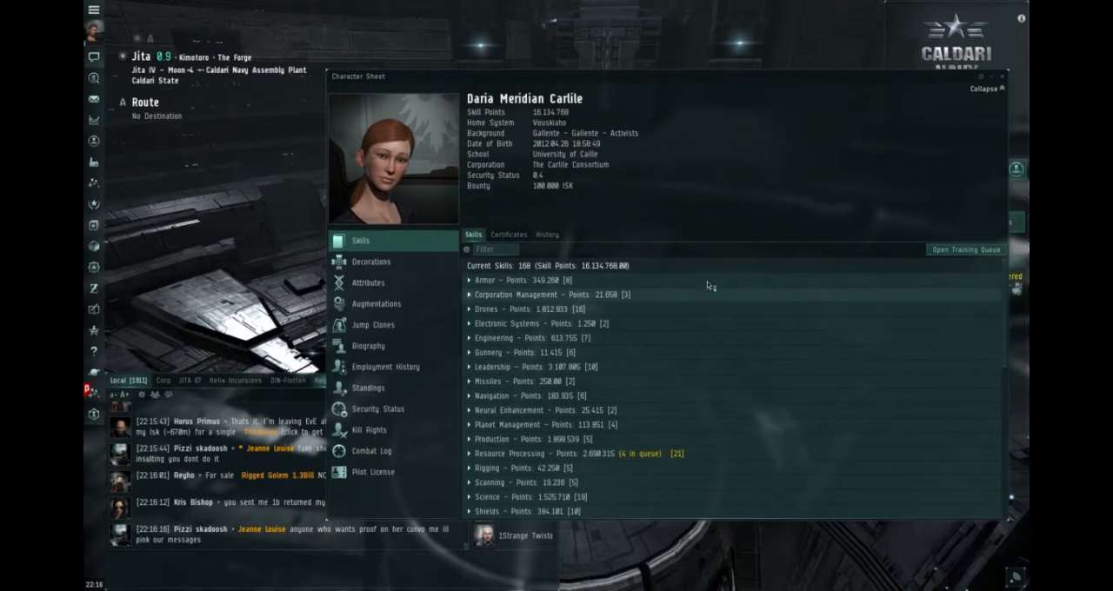
scroll(down, 3)
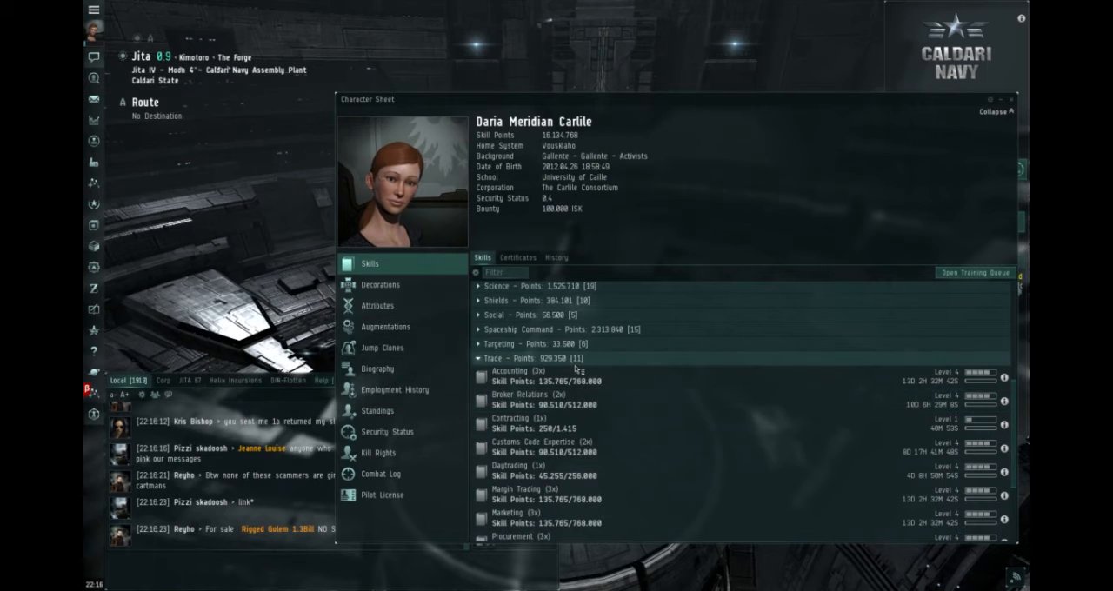
scroll(down, 3)
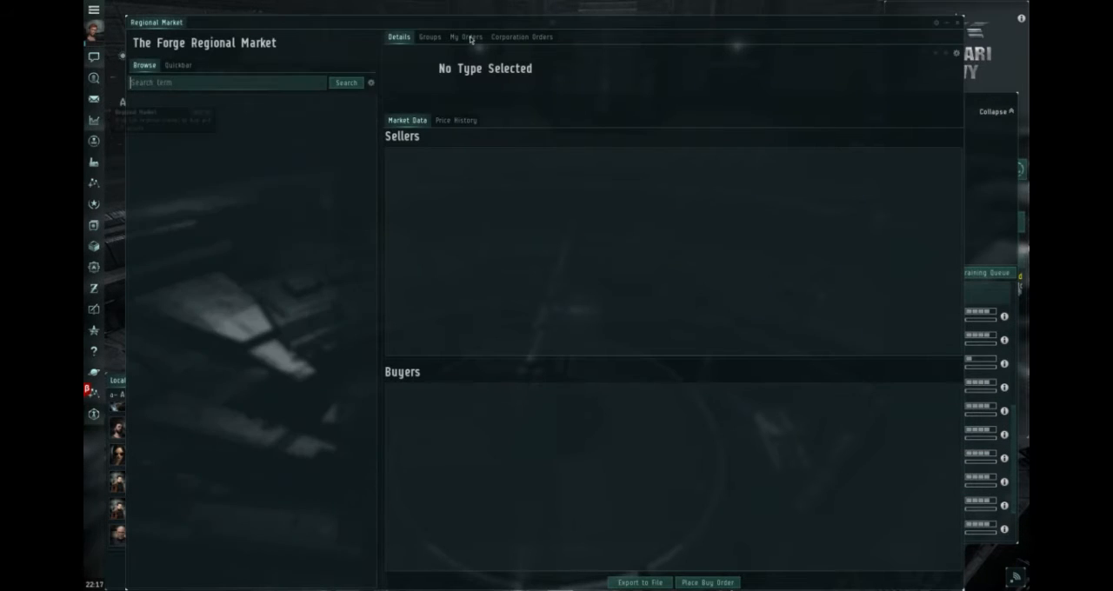
Scroll The Forge's My Orders list, including the Barrage L sell order
click(467, 37)
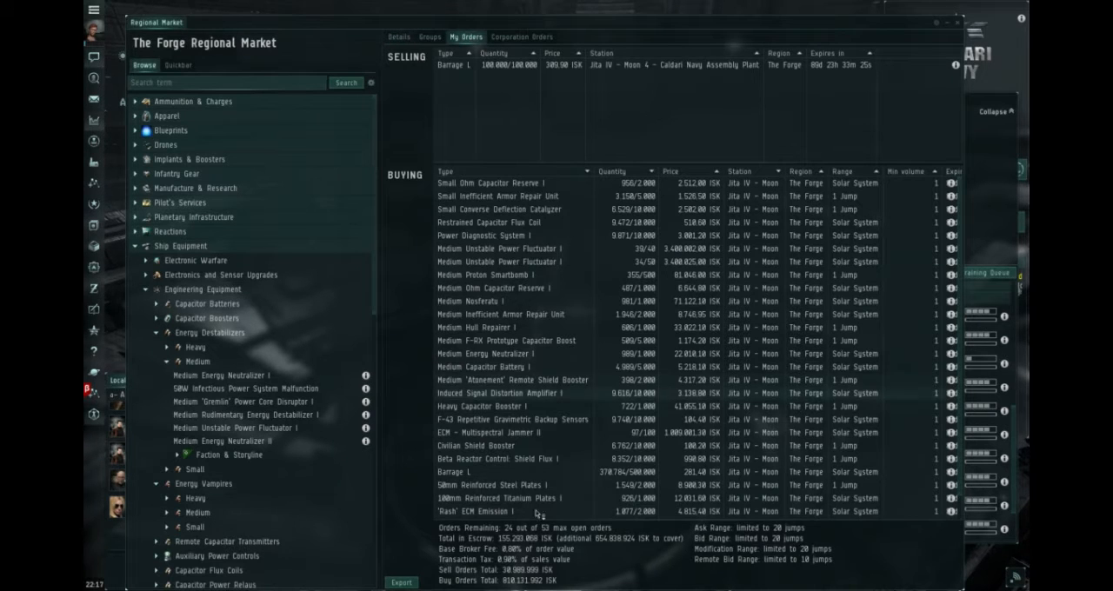
mouse_move(93, 288)
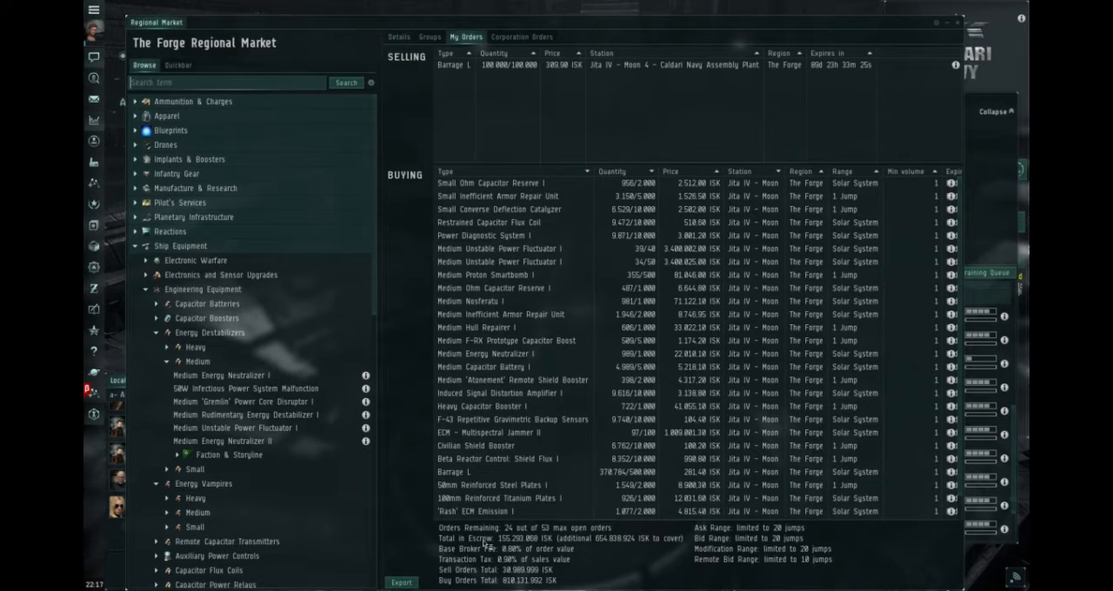
scroll(down, 3)
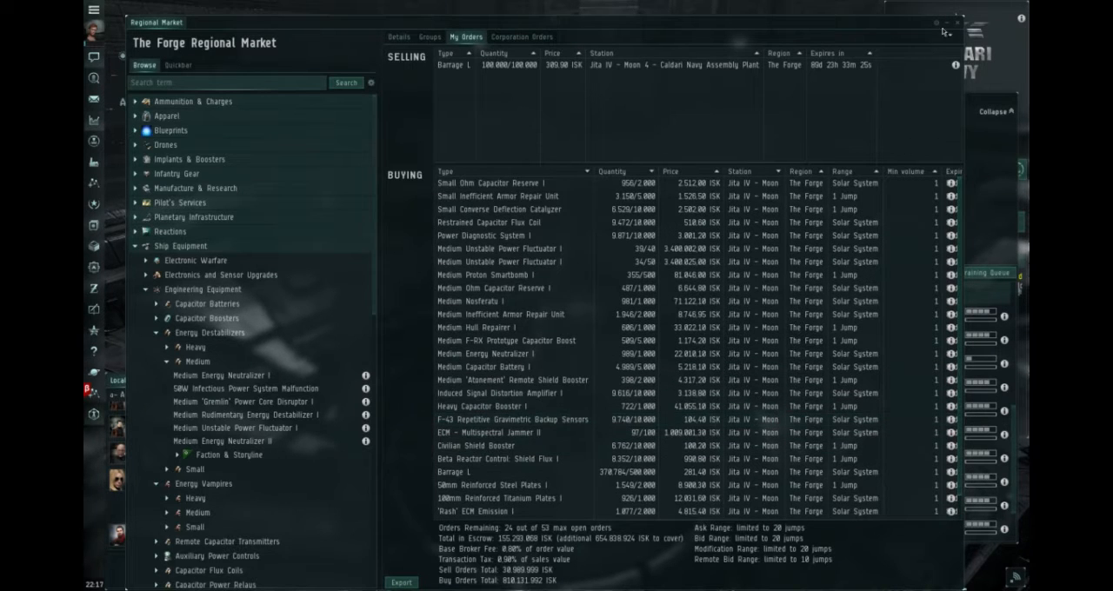
mouse_move(946, 24)
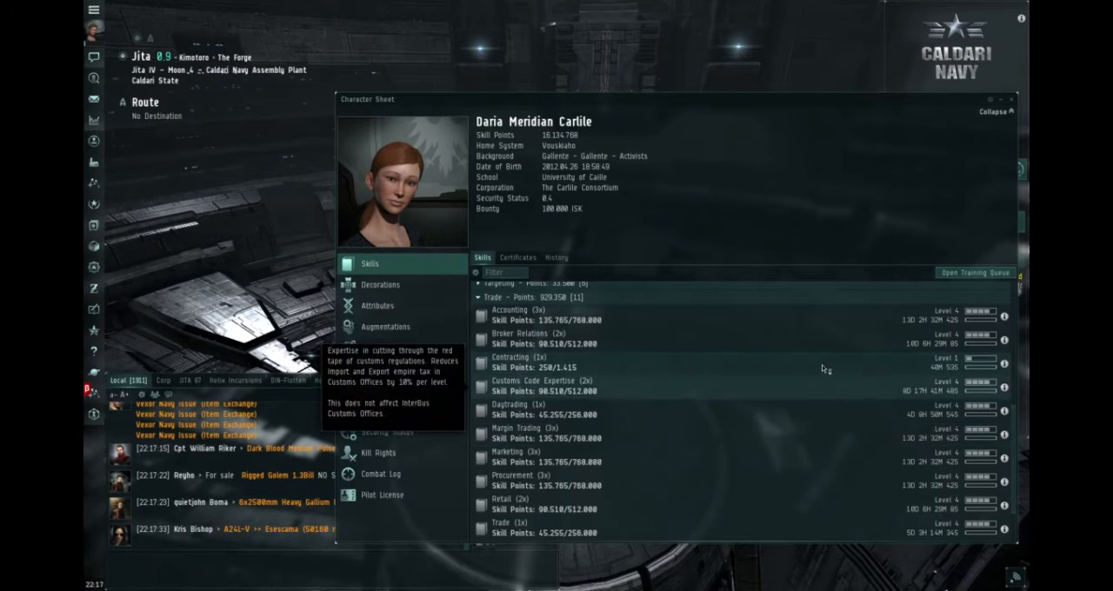
Scroll the Trade skills, then expand the Resource Processing group
scroll(down, 3)
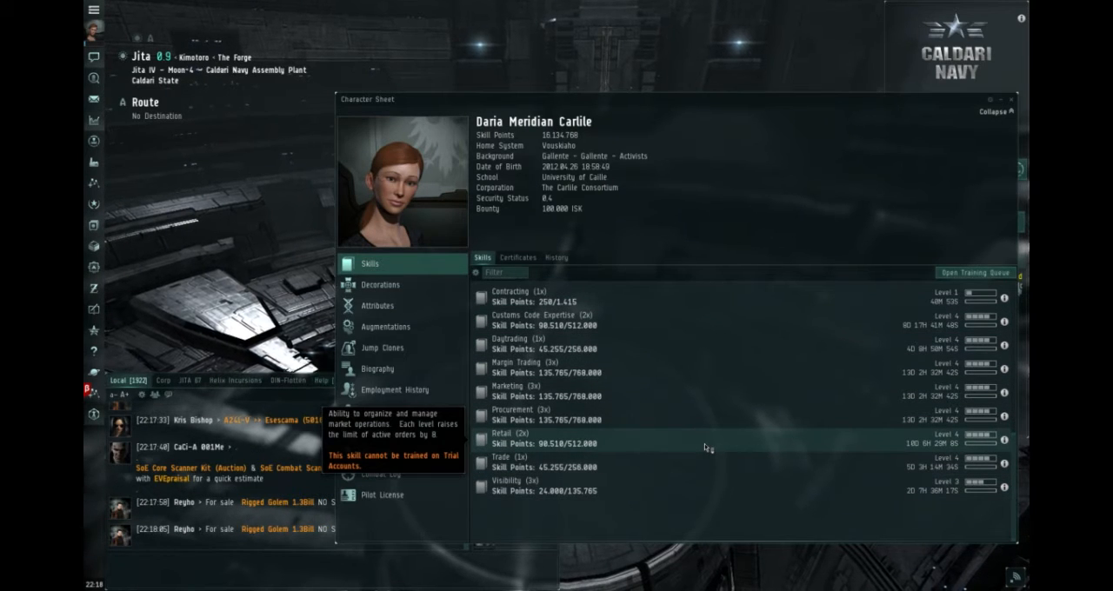
mouse_move(678, 422)
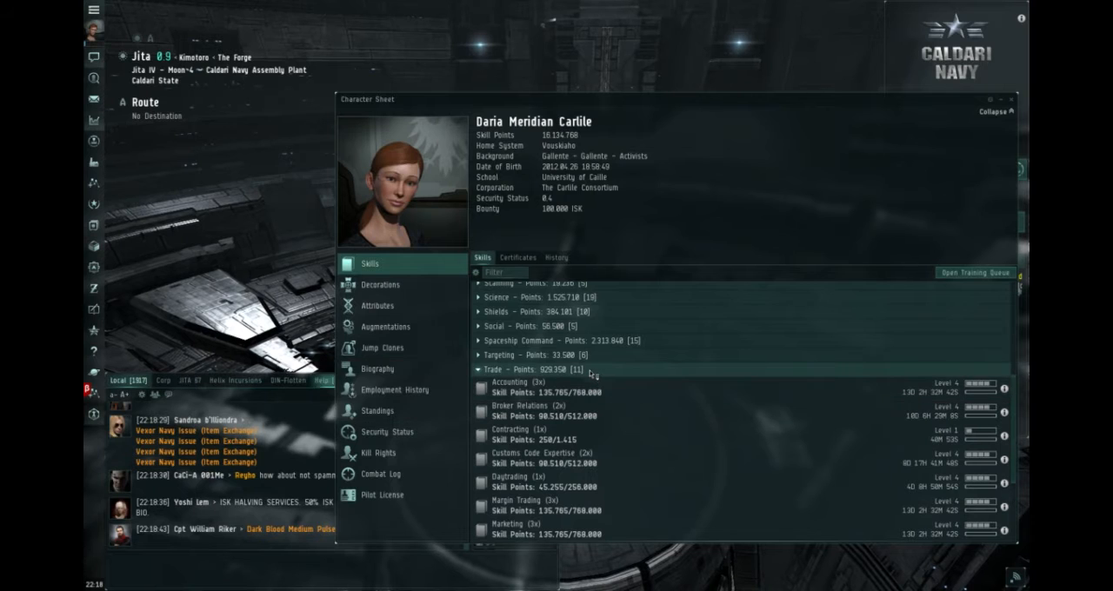
scroll(down, 3)
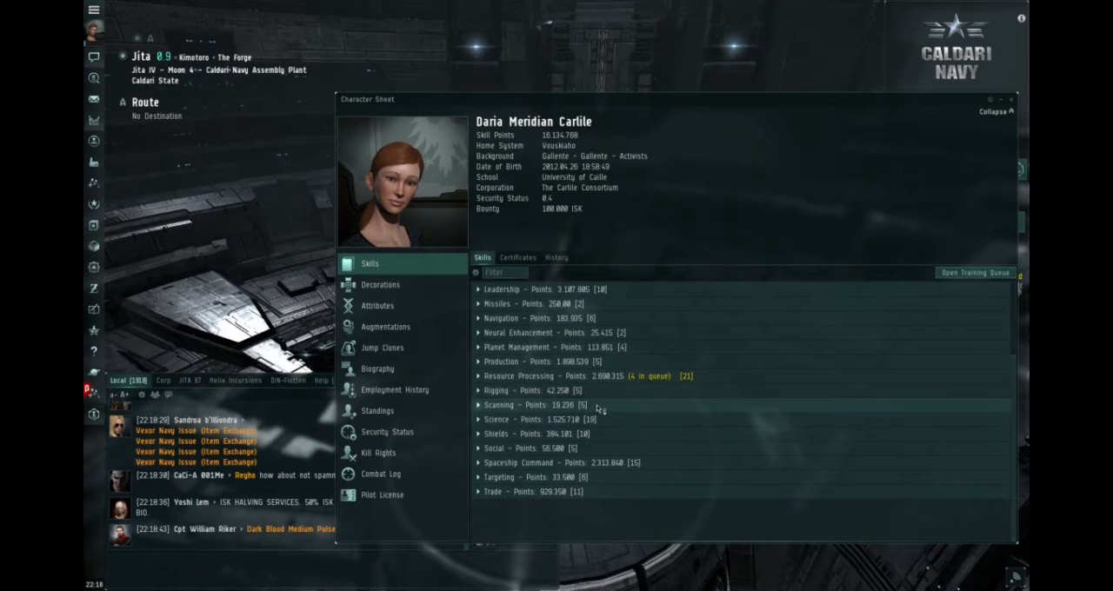
click(539, 376)
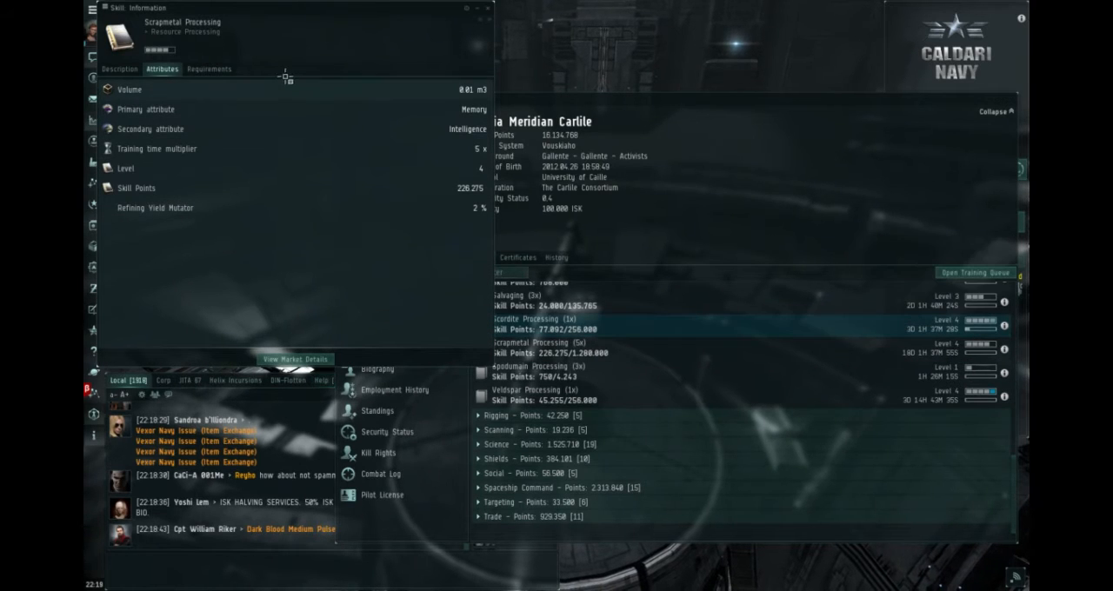
View Scrapmetal Processing's Requirements, Attributes and Description tabs
click(209, 68)
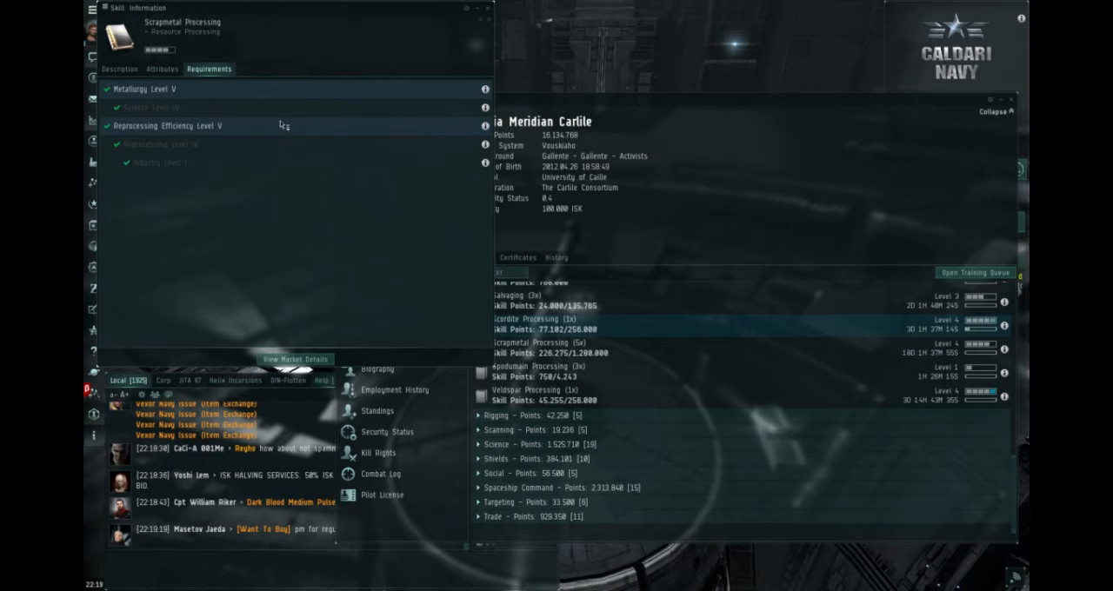
click(120, 69)
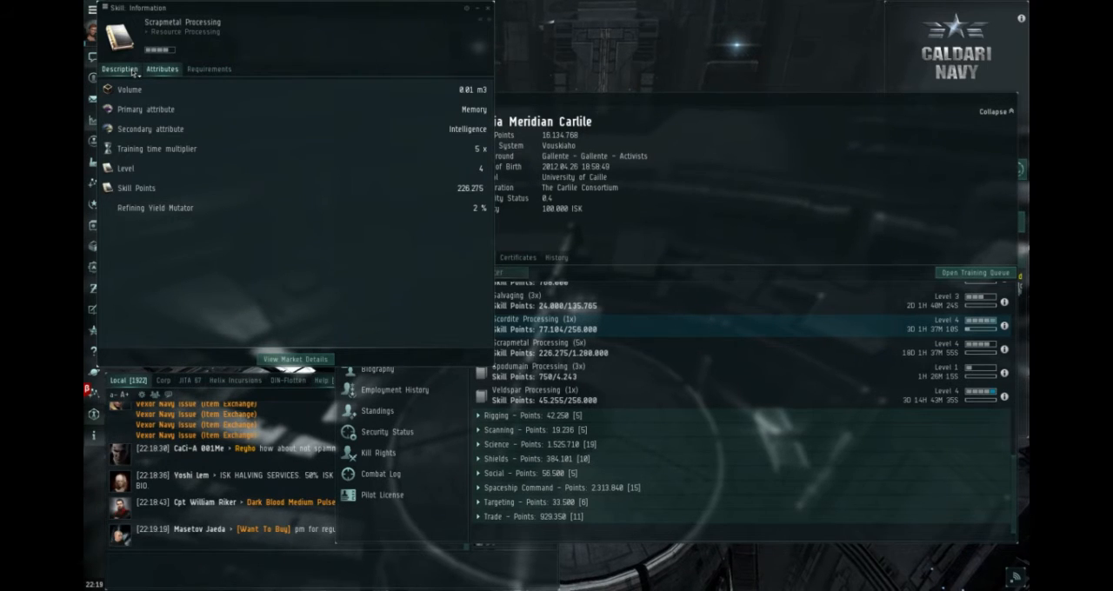
click(162, 69)
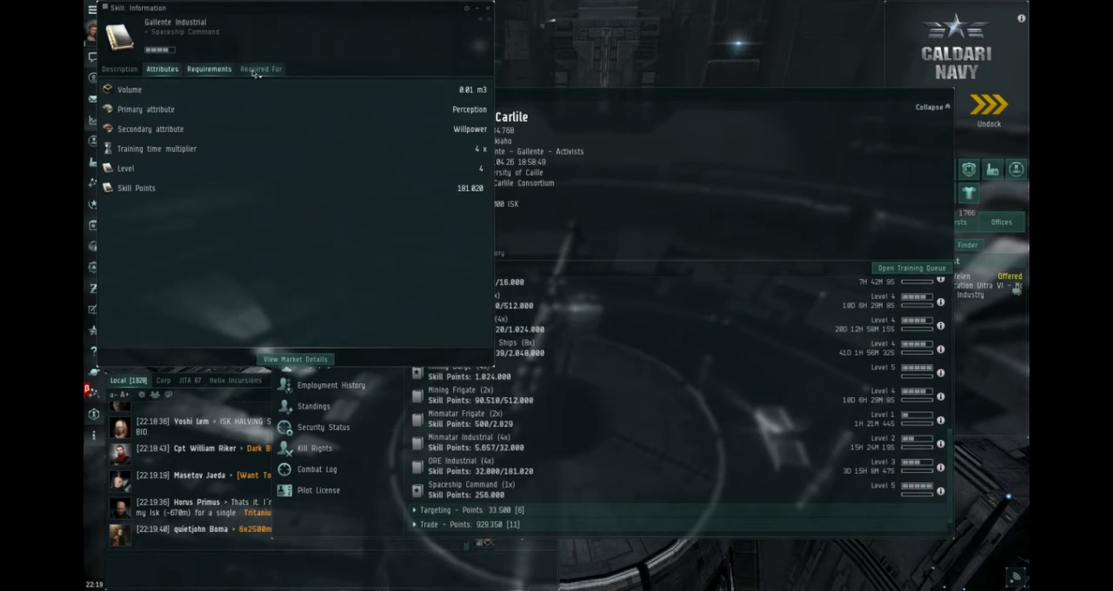
Show which skills Gallente Industrial is required for
click(209, 68)
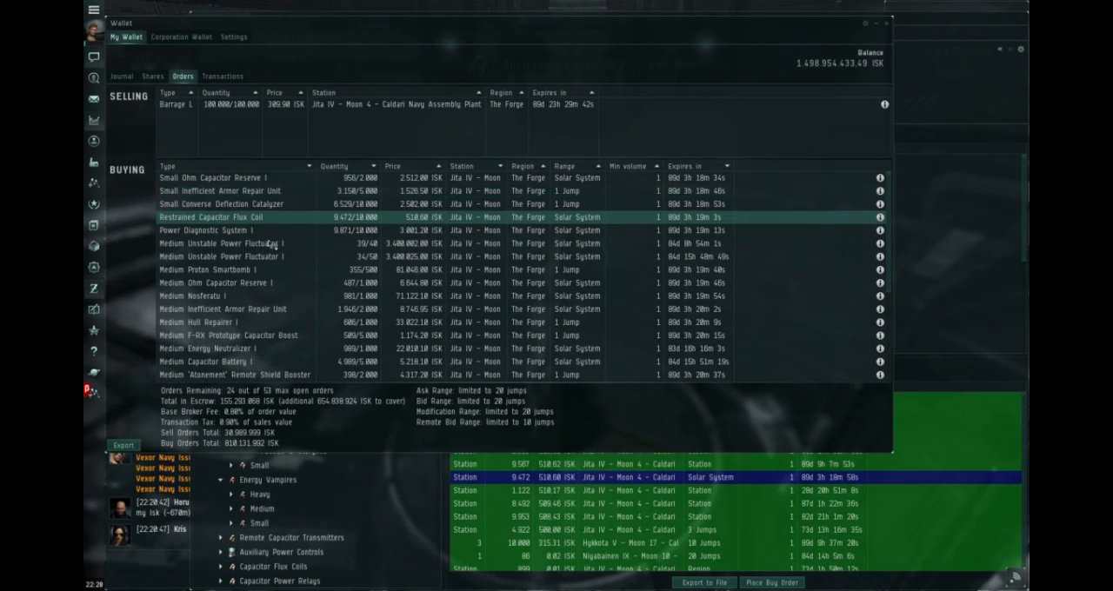
View market details for the Restrained Capacitor Flux Coil order, then close the market
right_click(539, 478)
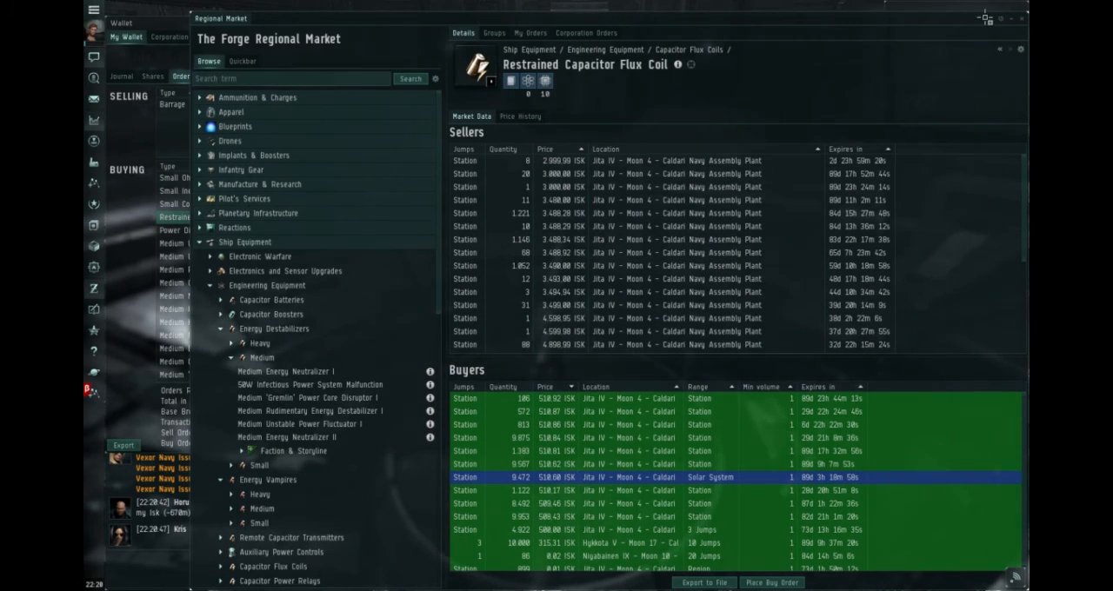
mouse_move(983, 26)
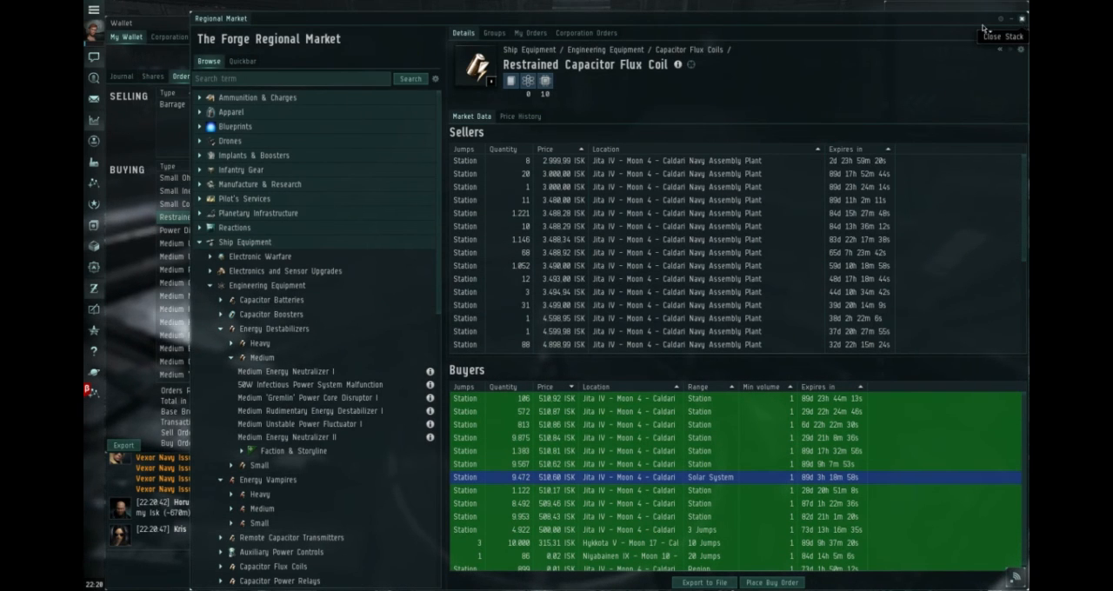
click(1010, 18)
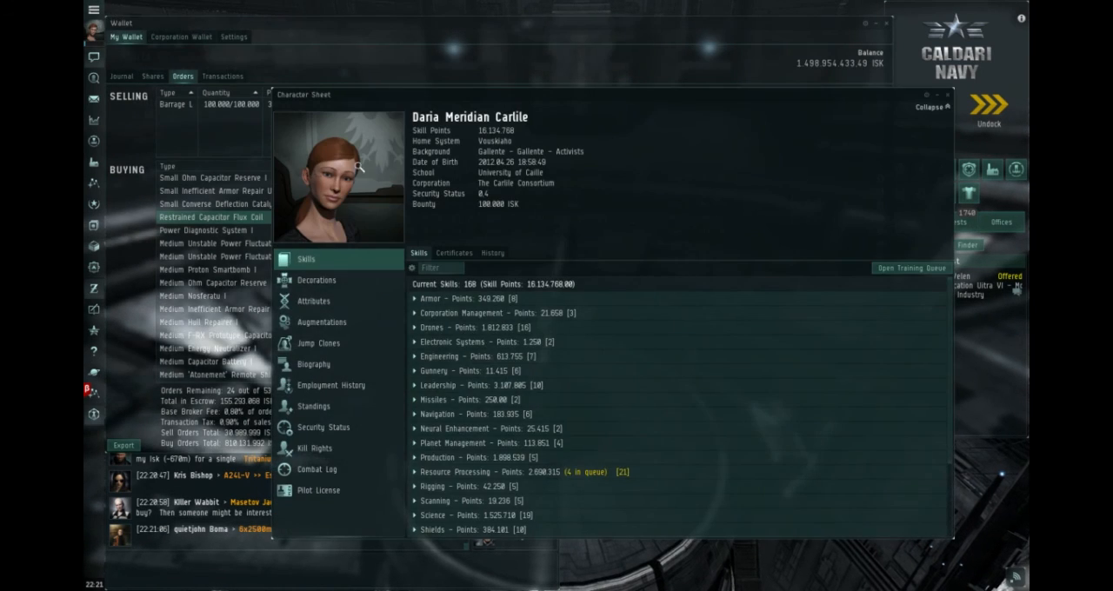
mouse_move(313, 301)
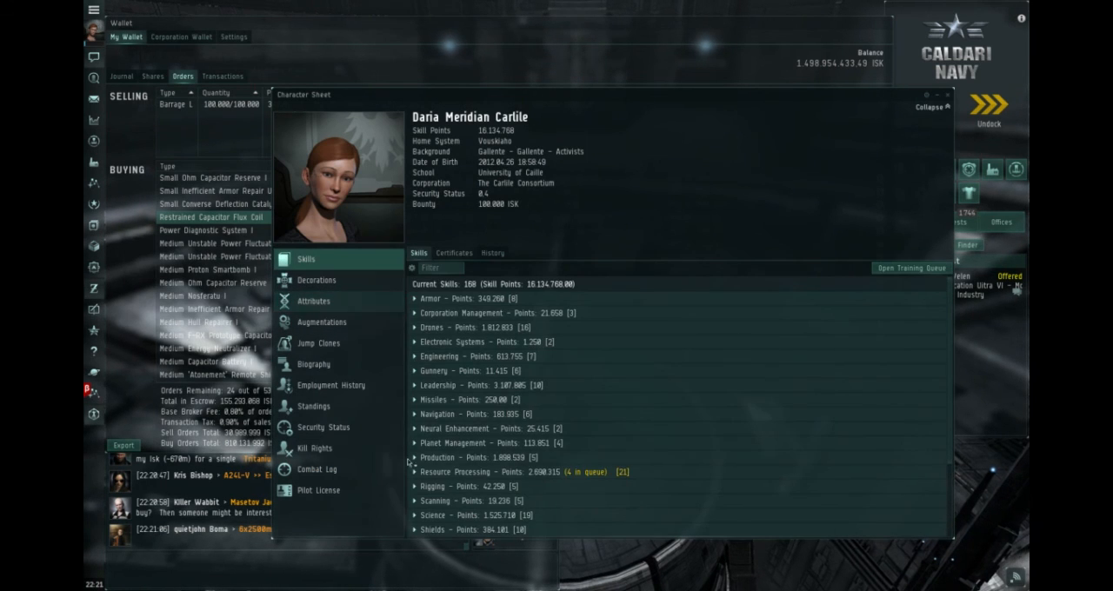
mouse_move(560, 384)
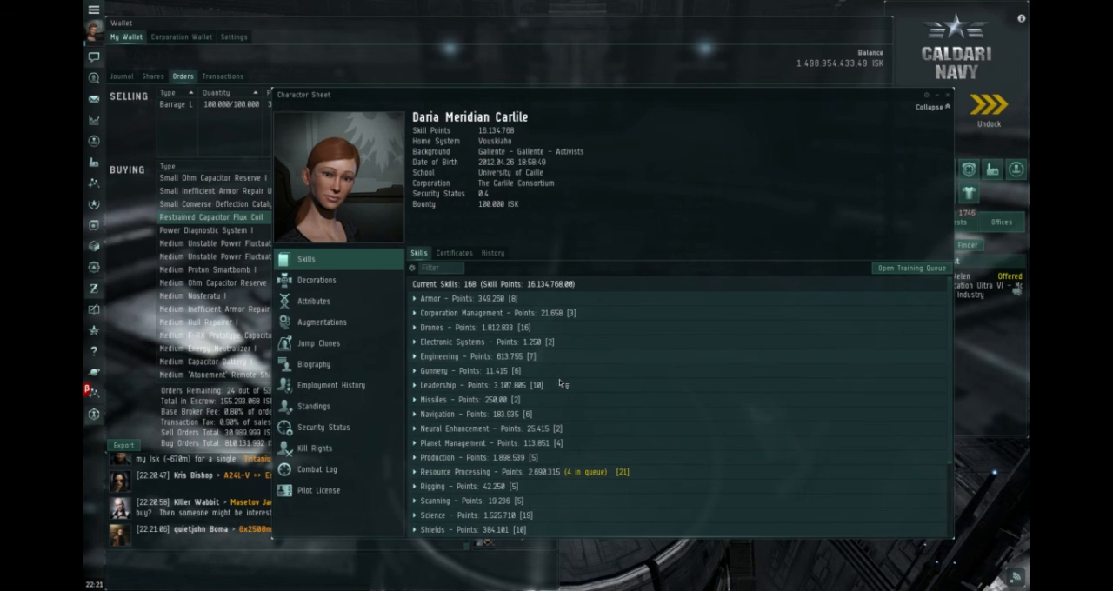
scroll(down, 3)
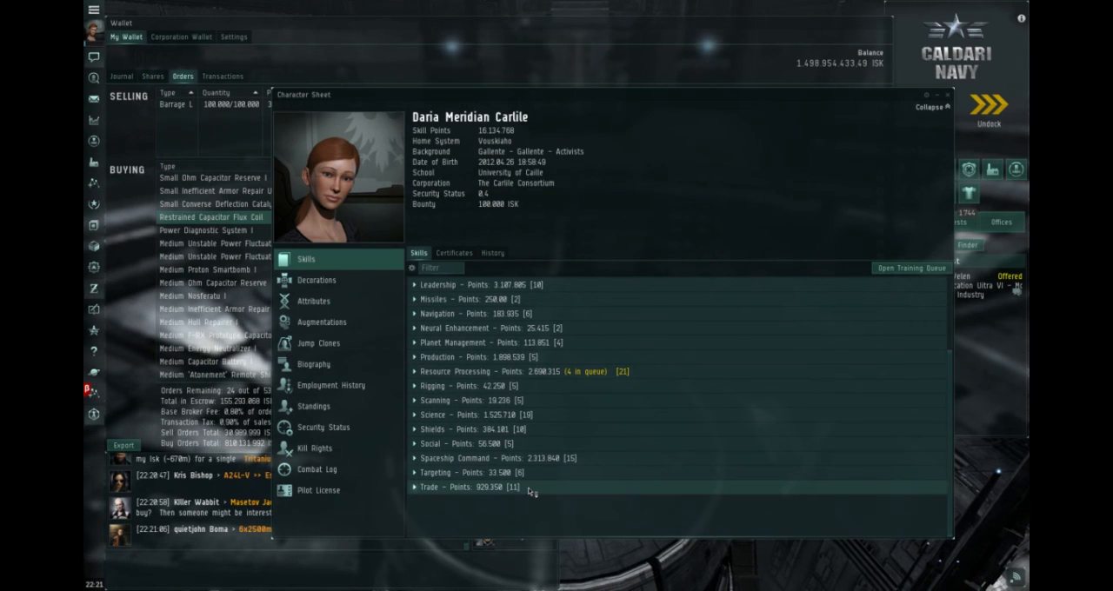